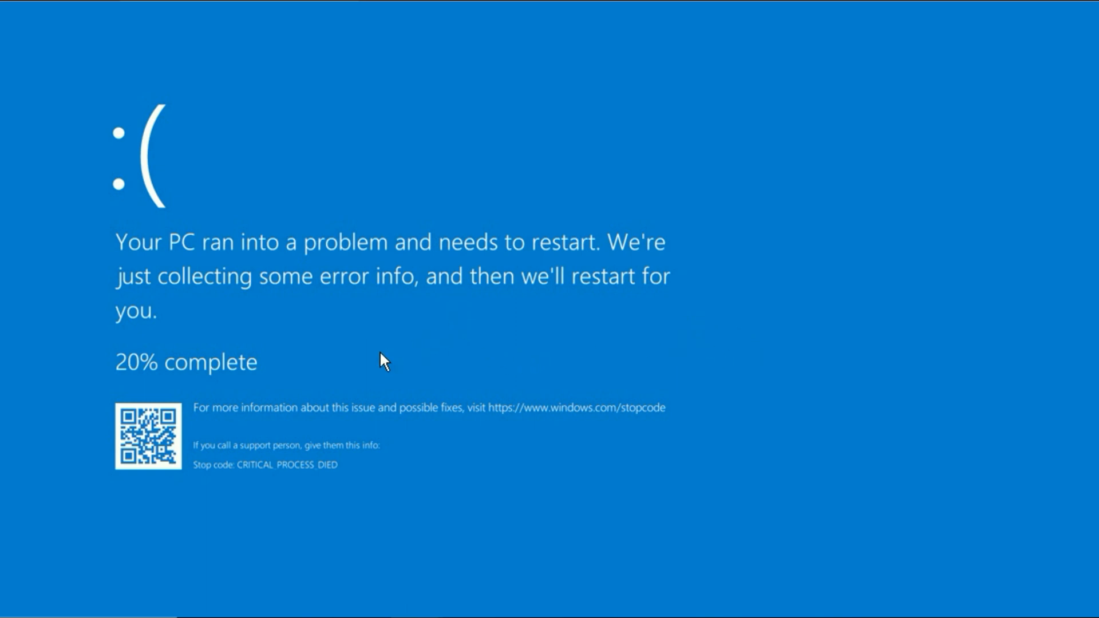
mouse_move(359, 495)
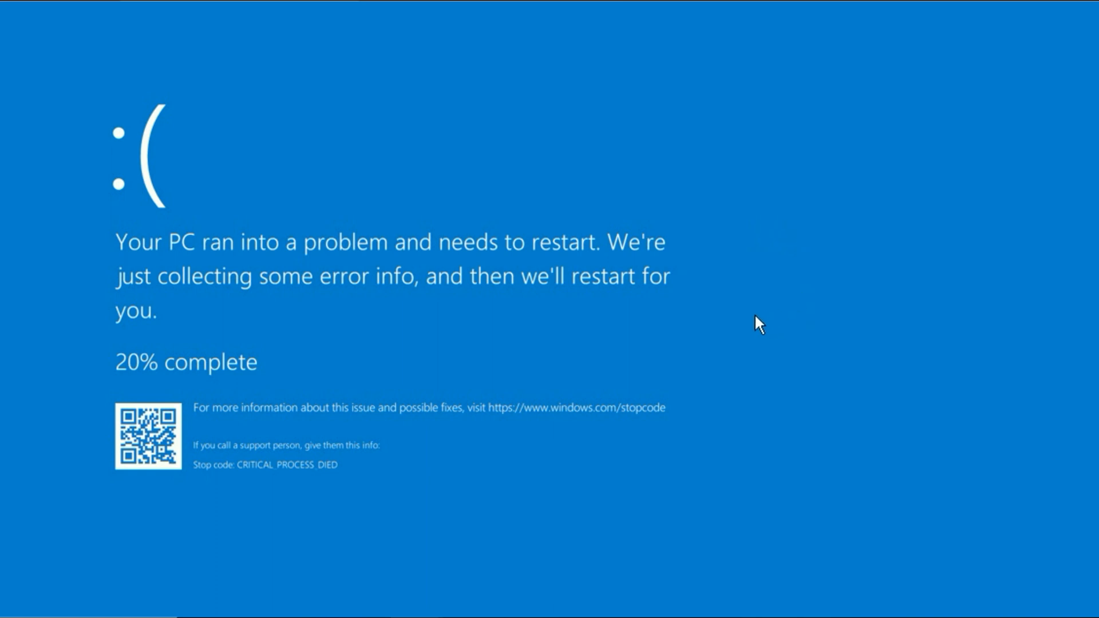
mouse_move(630, 115)
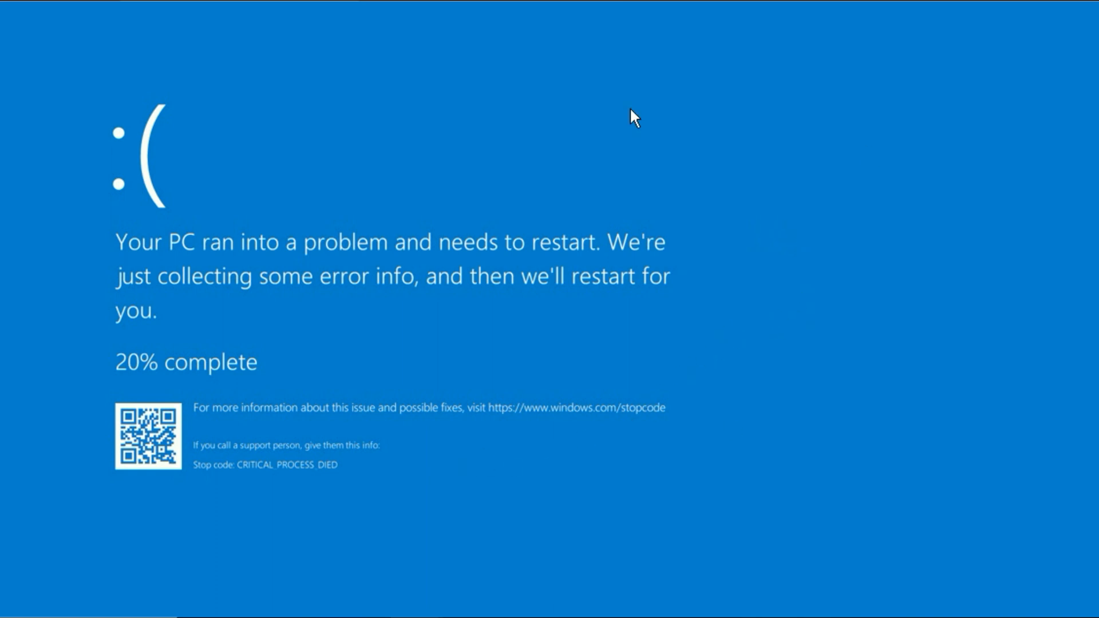
mouse_move(774, 329)
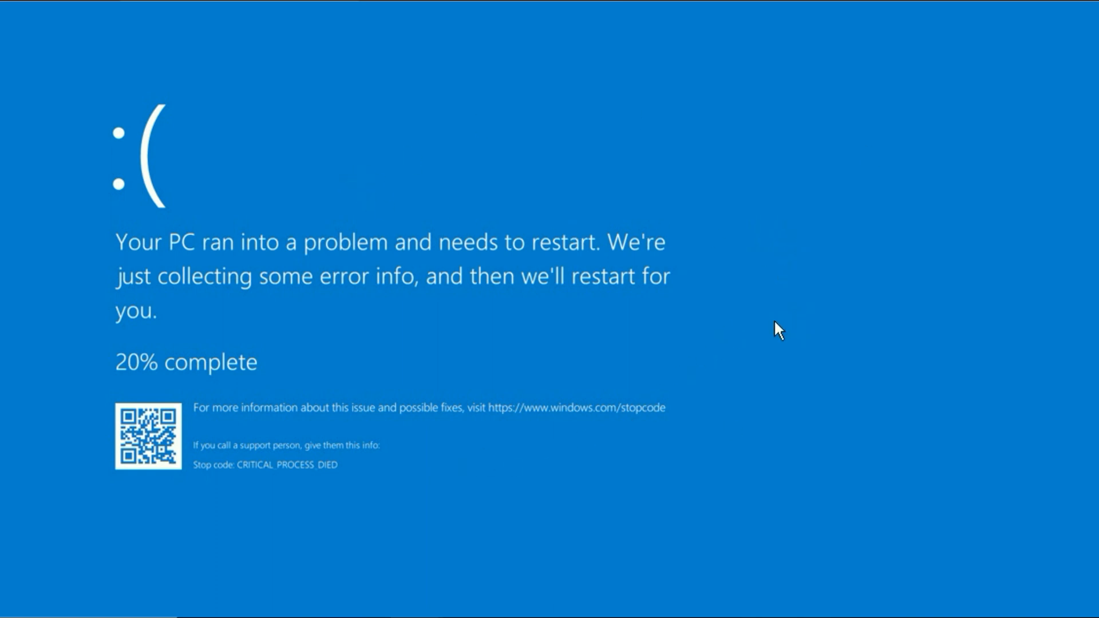
mouse_move(930, 365)
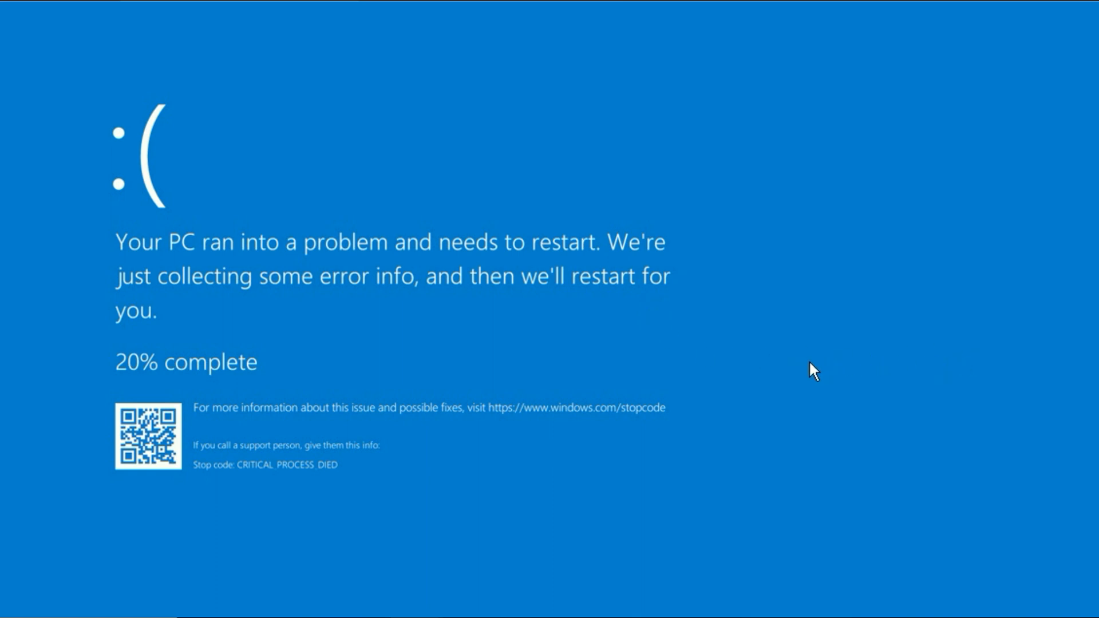
mouse_move(836, 420)
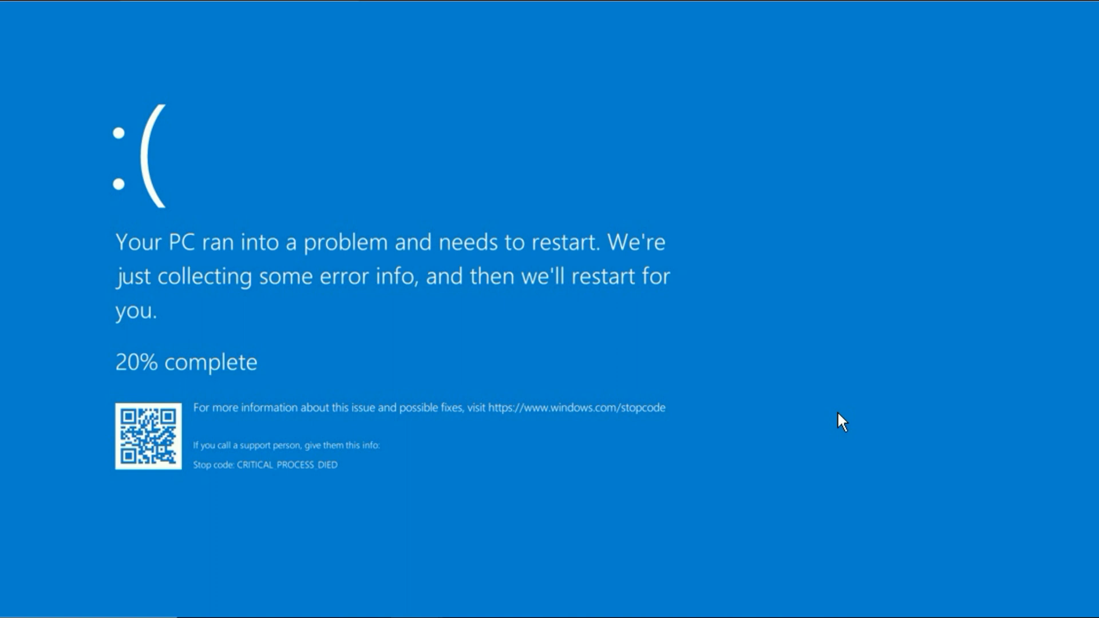
mouse_move(923, 387)
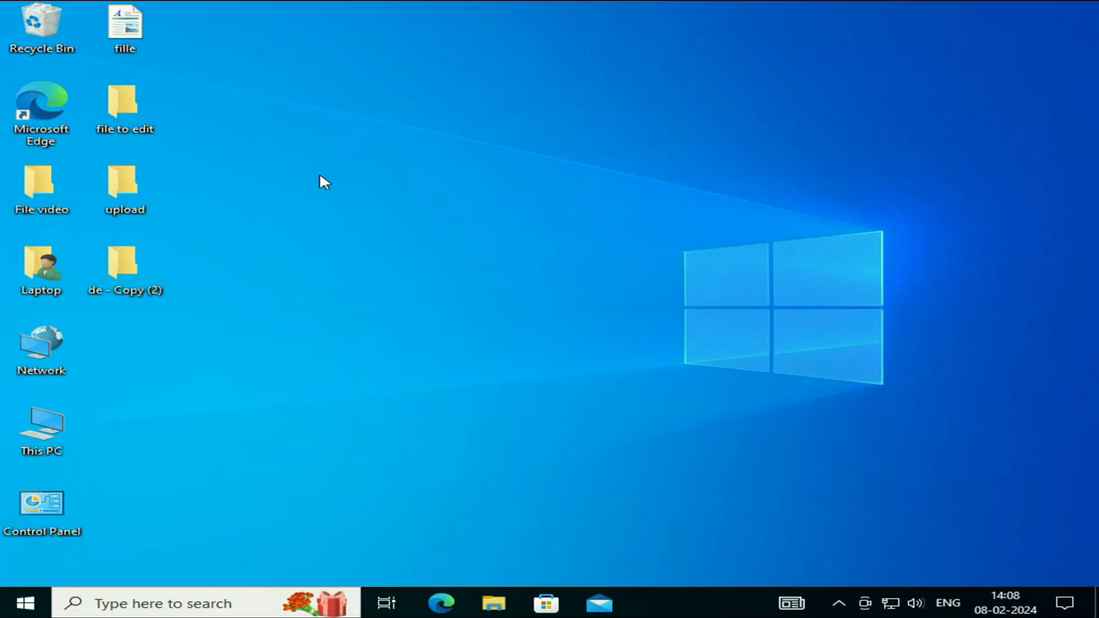
mouse_move(330, 177)
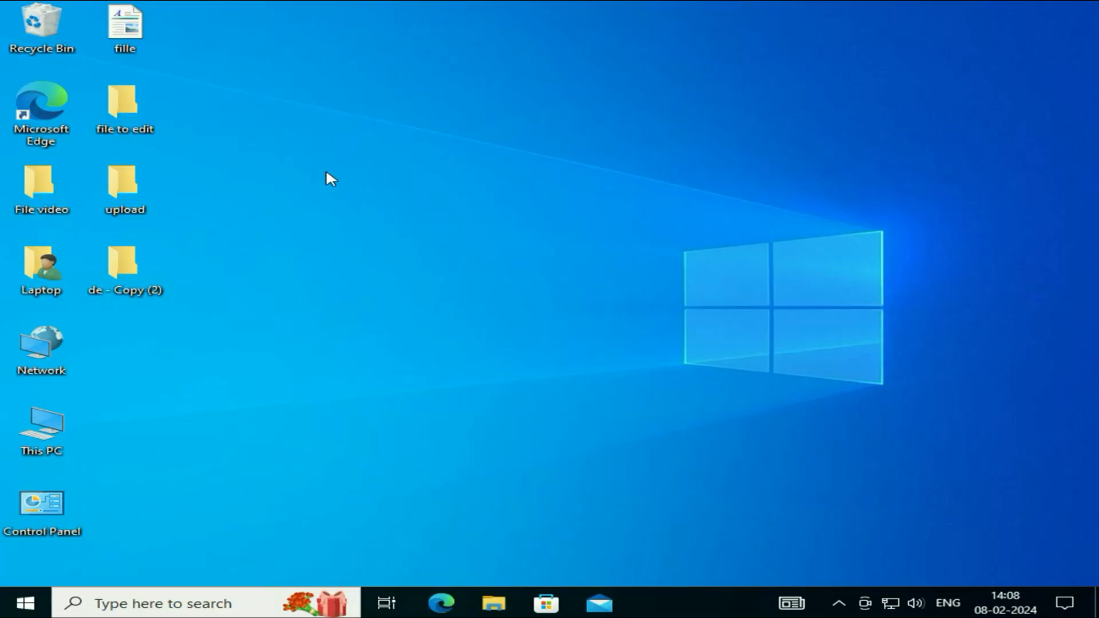
mouse_move(448, 279)
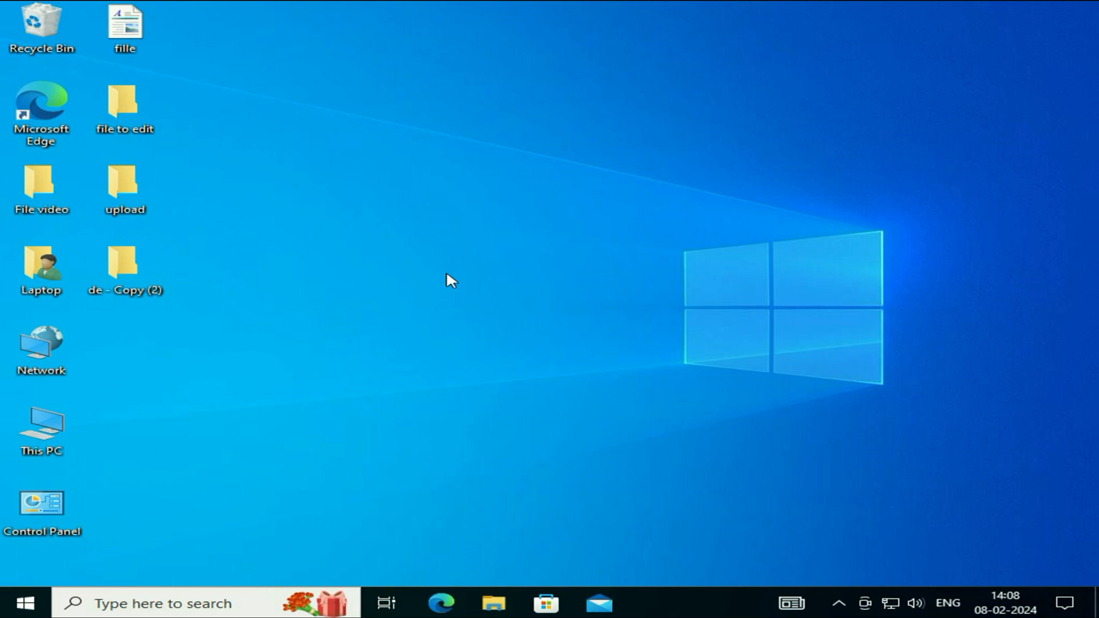
mouse_move(23, 600)
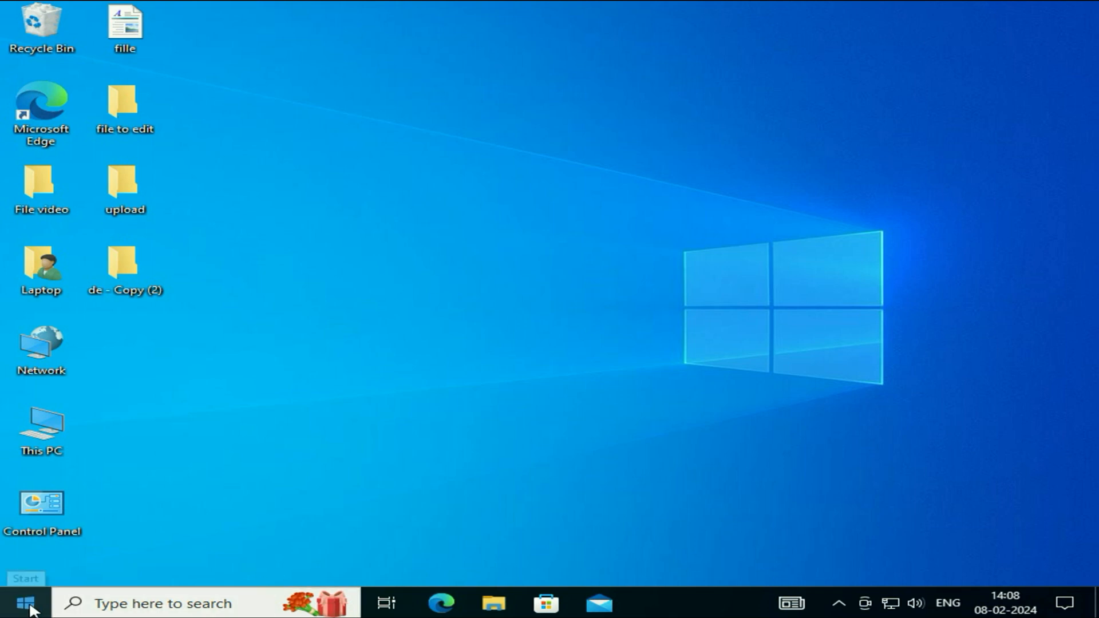
- Find 'reset this PC' from Start, maximize Settings and restart into advanced startup
left_click(17, 600)
type("reset this")
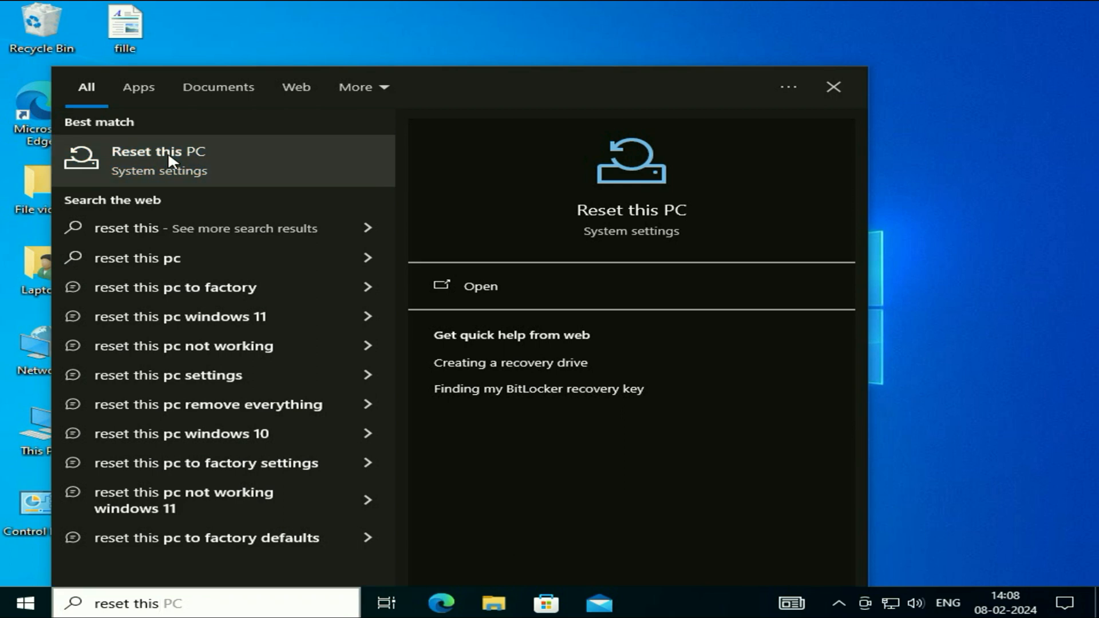
left_click(161, 160)
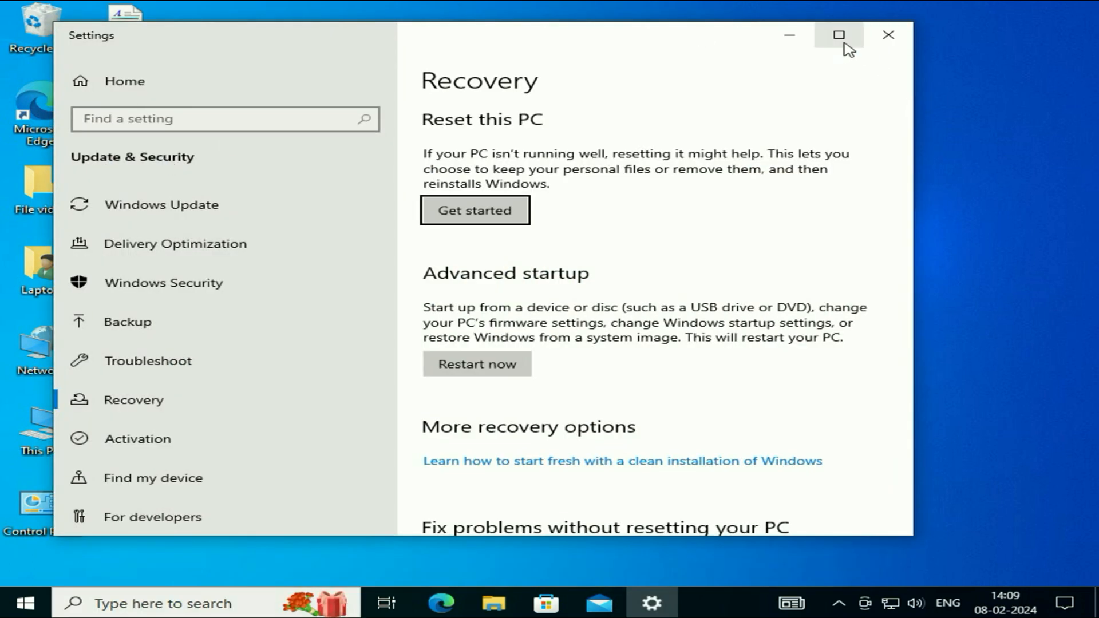
left_click(839, 34)
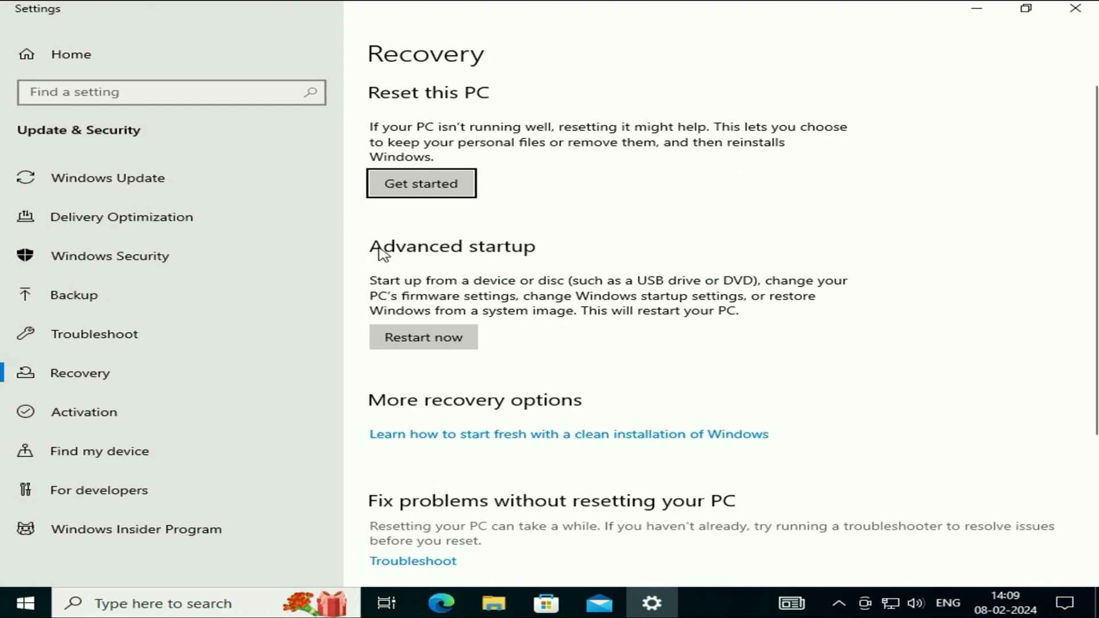
mouse_move(576, 280)
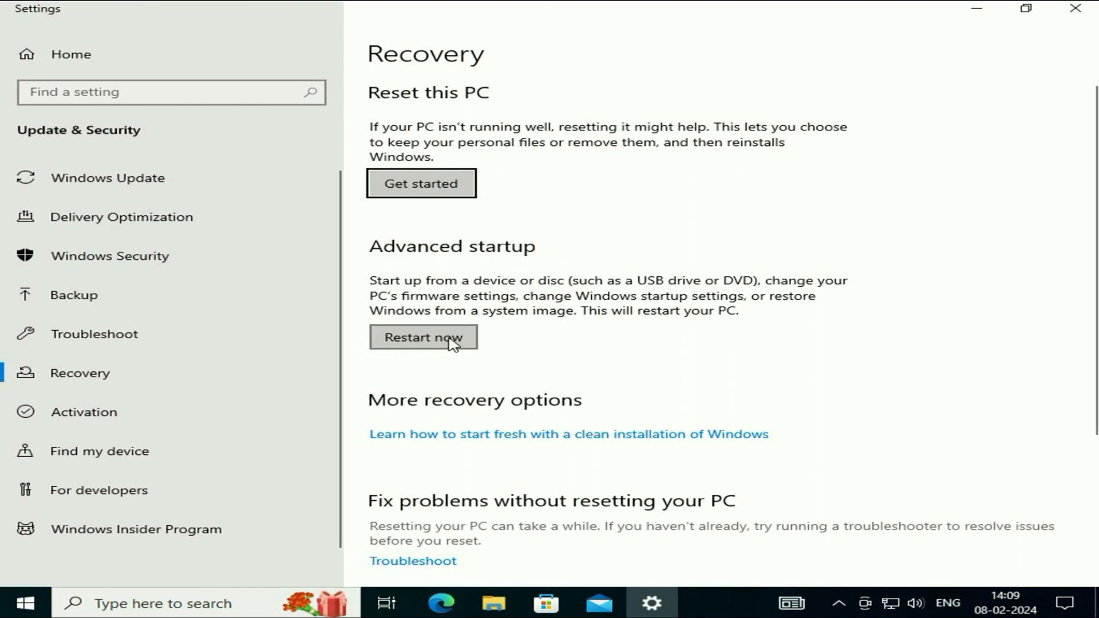
left_click(423, 337)
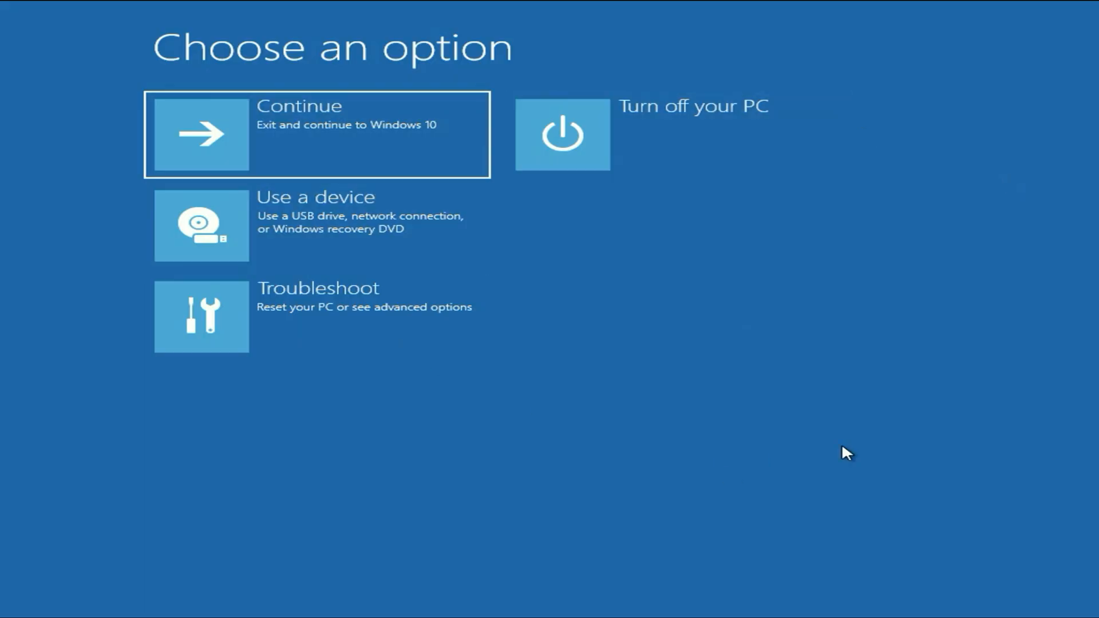
mouse_move(561, 347)
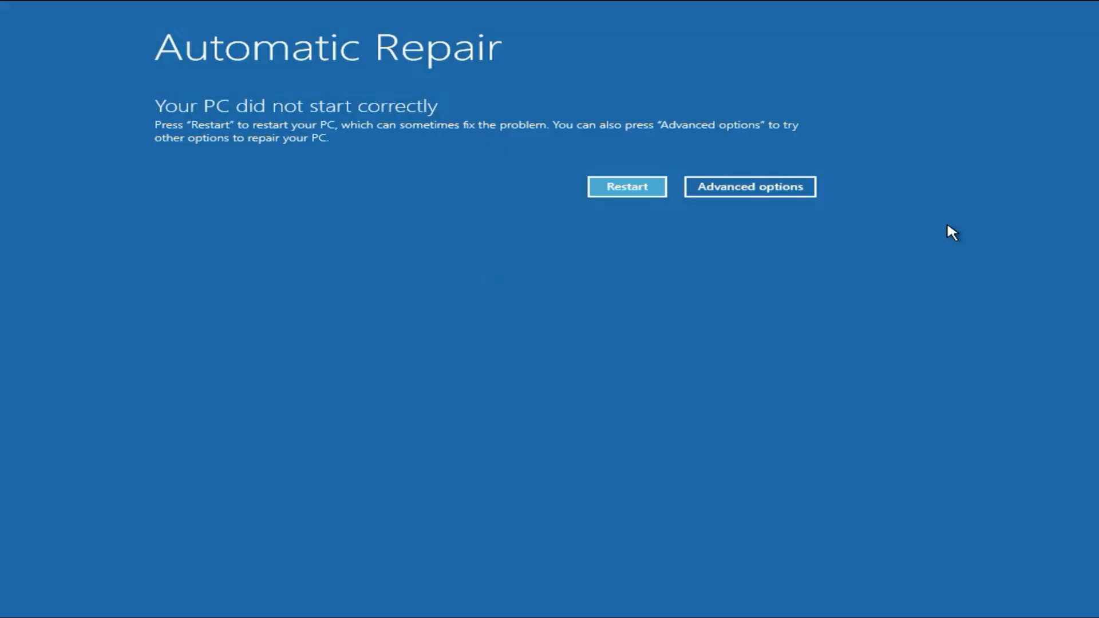
mouse_move(773, 196)
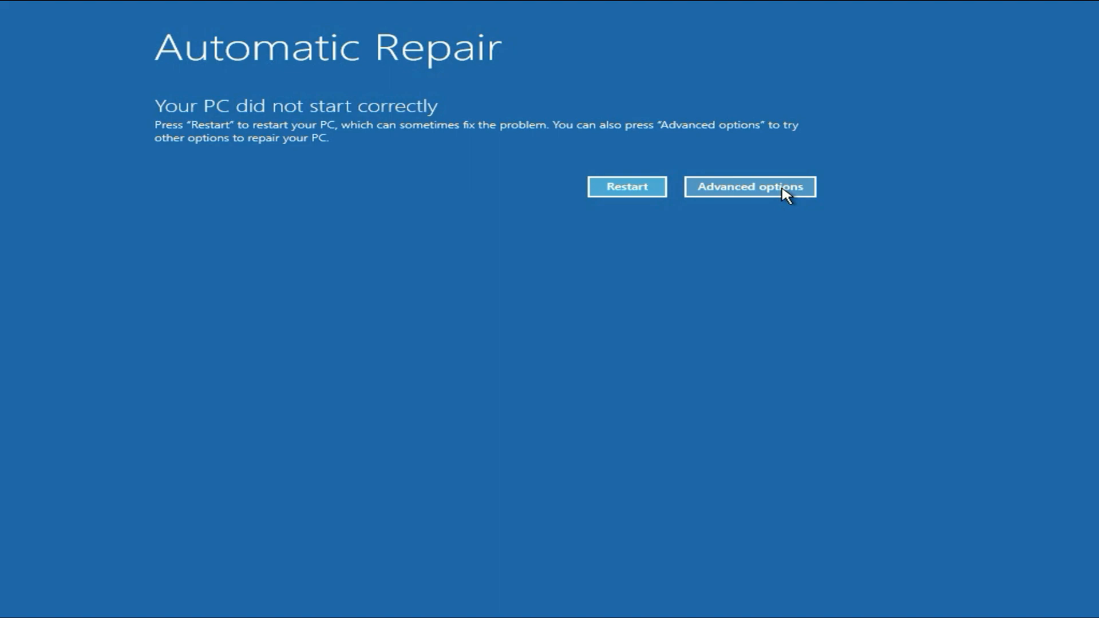
- Navigate Advanced options > Troubleshoot > Advanced options to reach the recovery tools list
left_click(750, 187)
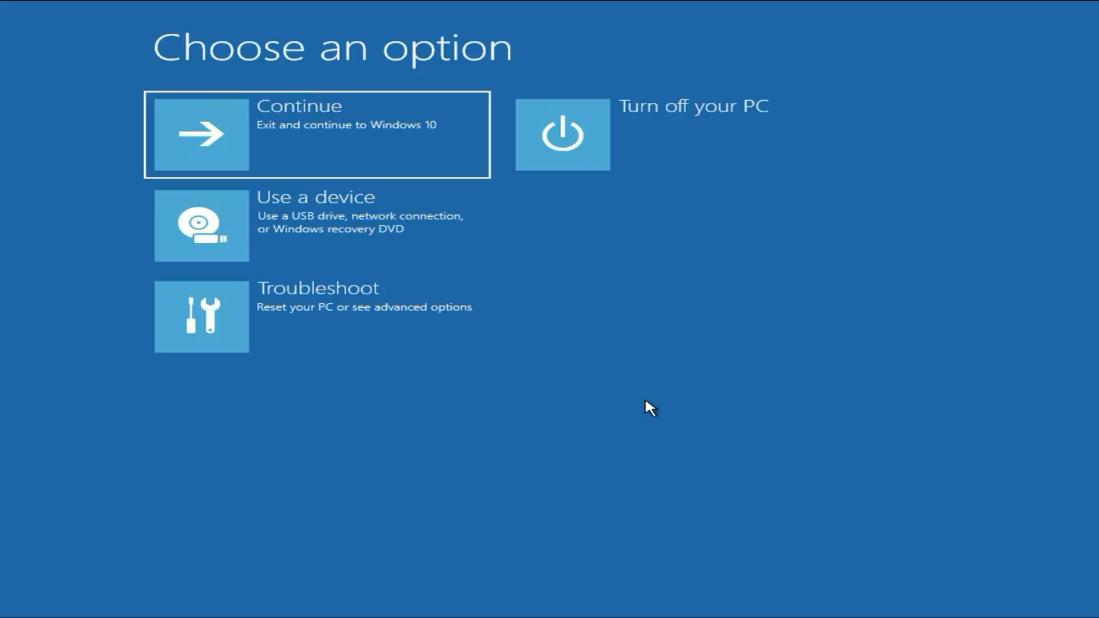
mouse_move(707, 358)
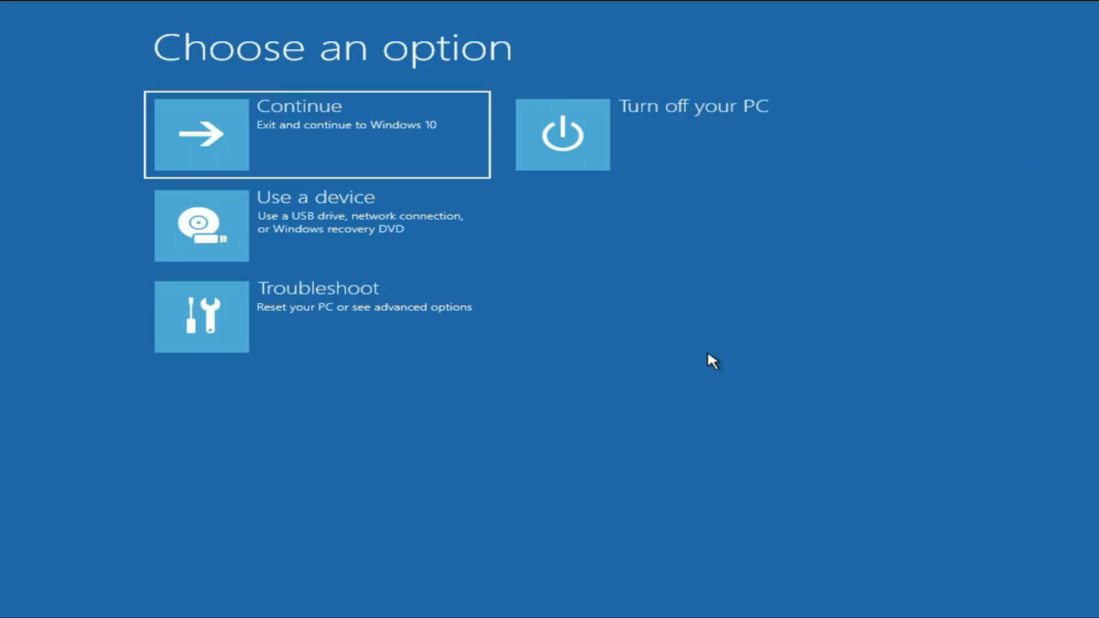
mouse_move(295, 332)
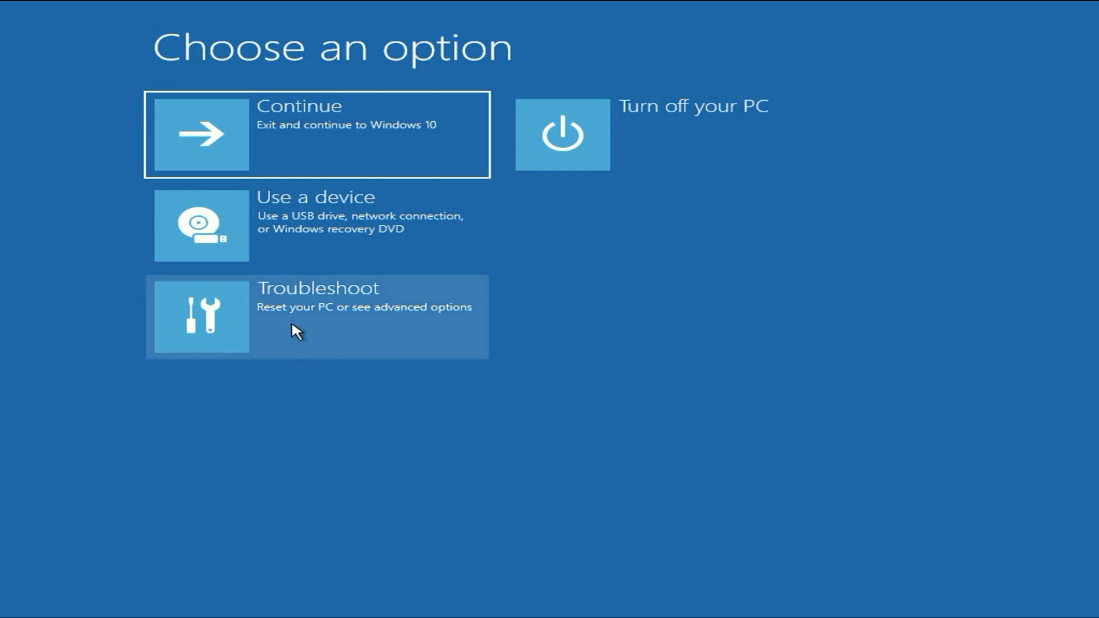
left_click(316, 316)
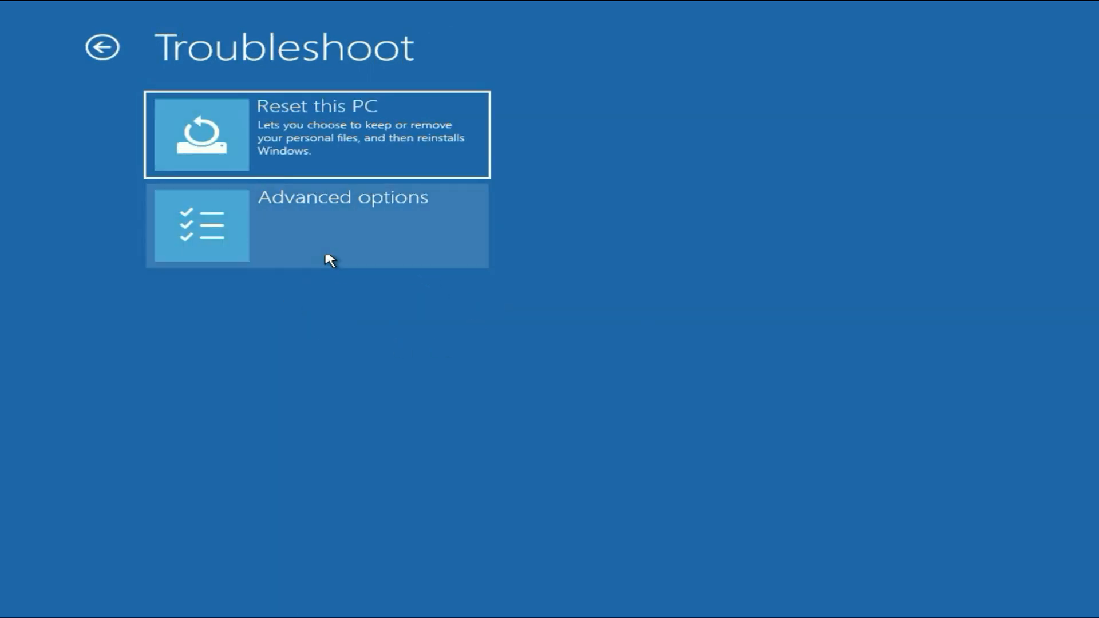
left_click(316, 226)
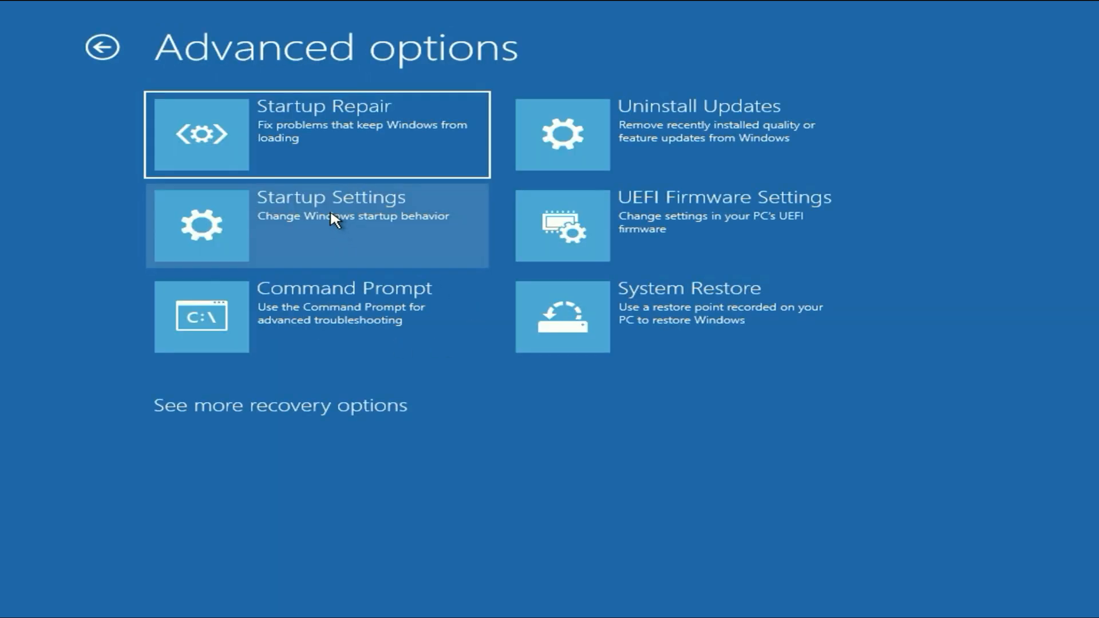
mouse_move(353, 328)
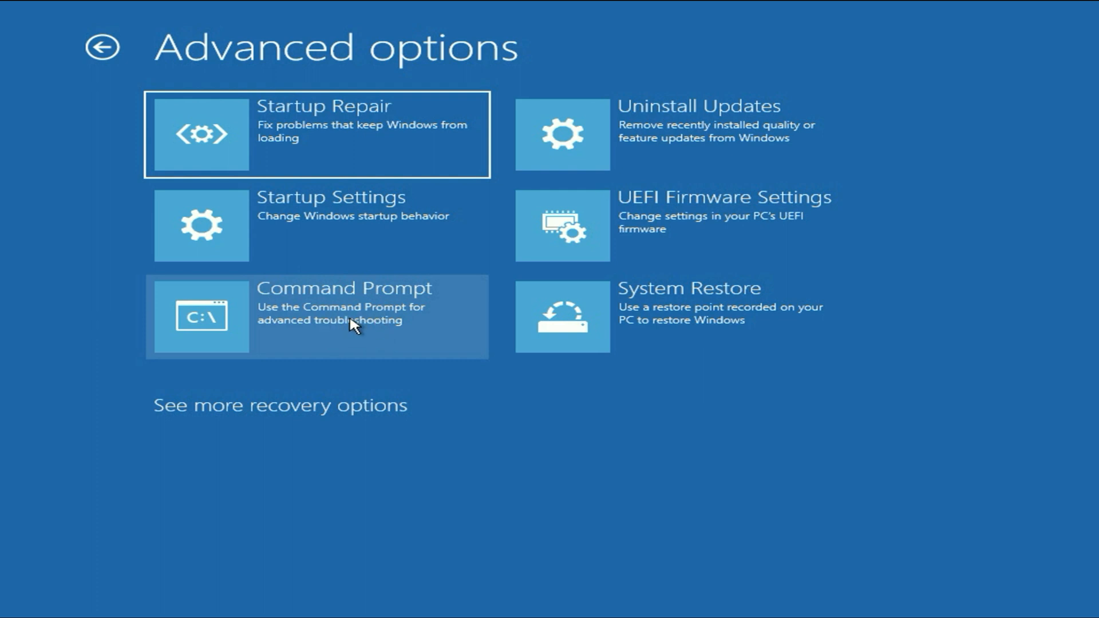
- Choose Command Prompt, enter the account password and continue to the administrator prompt
left_click(339, 316)
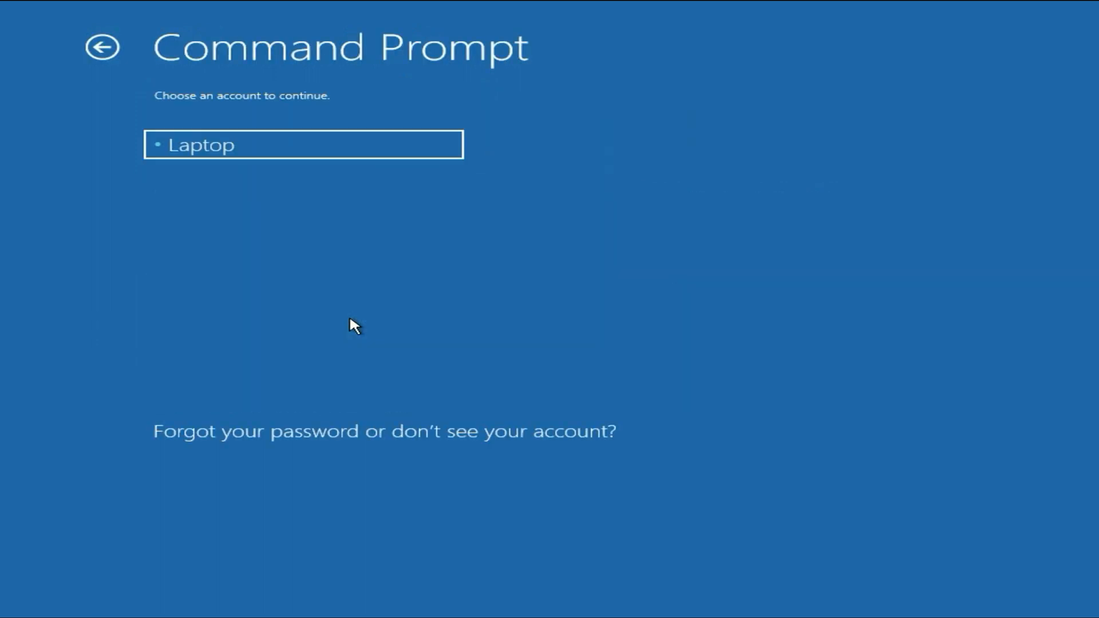
mouse_move(348, 219)
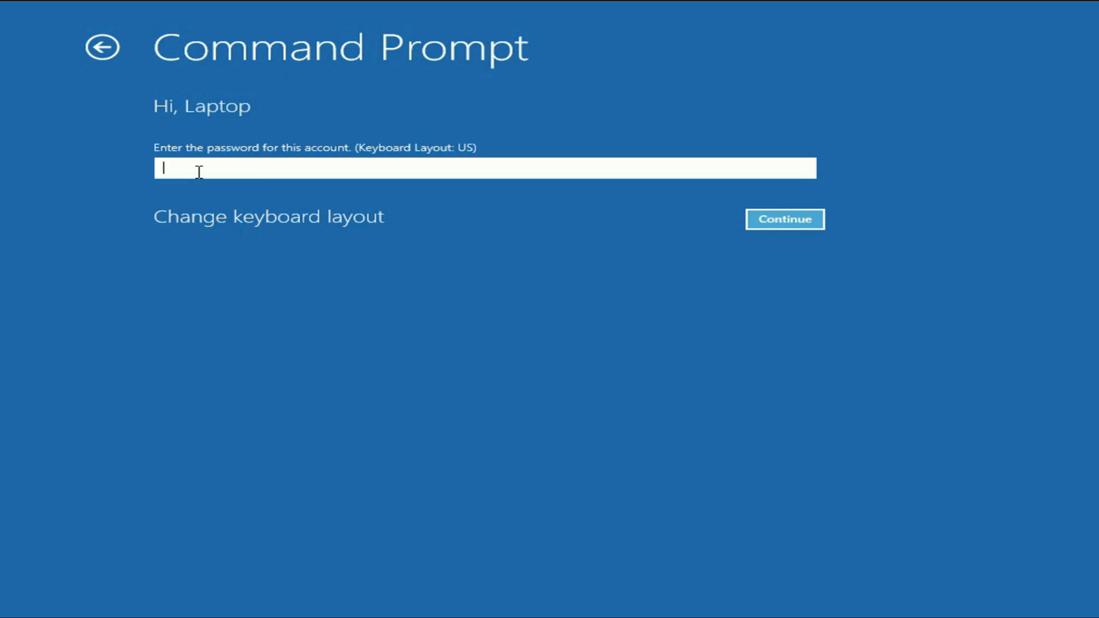
mouse_move(542, 171)
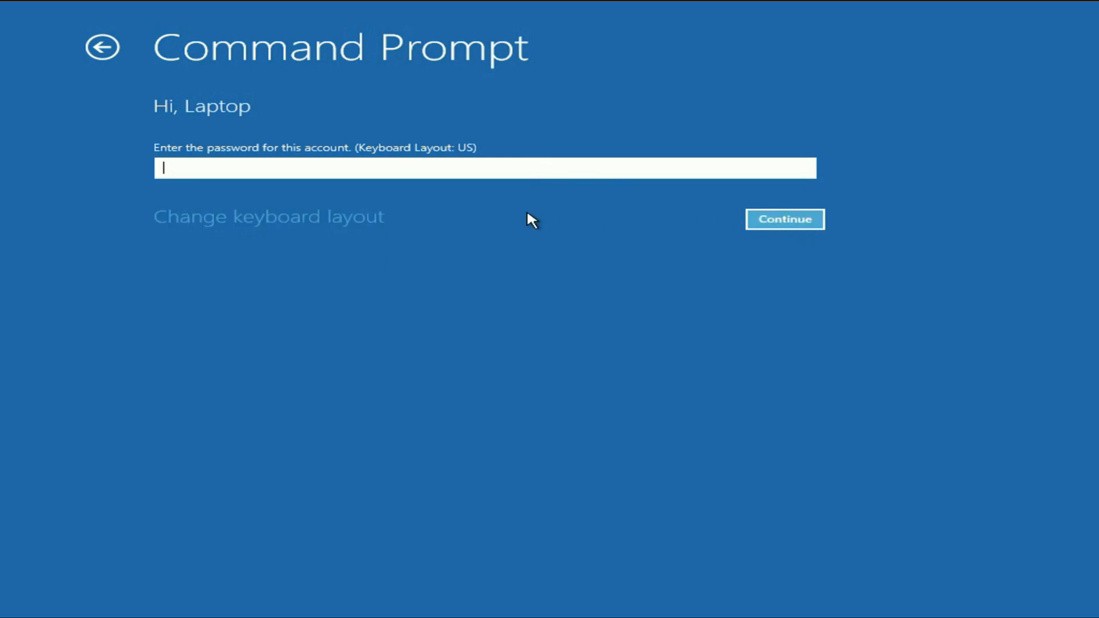
type("•••")
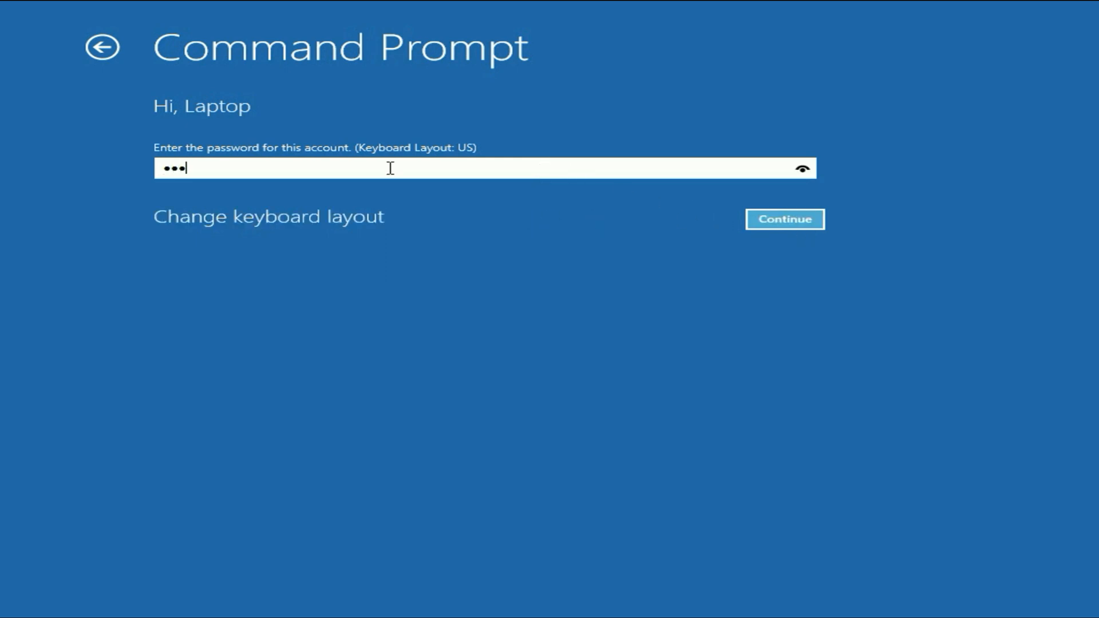
left_click(784, 219)
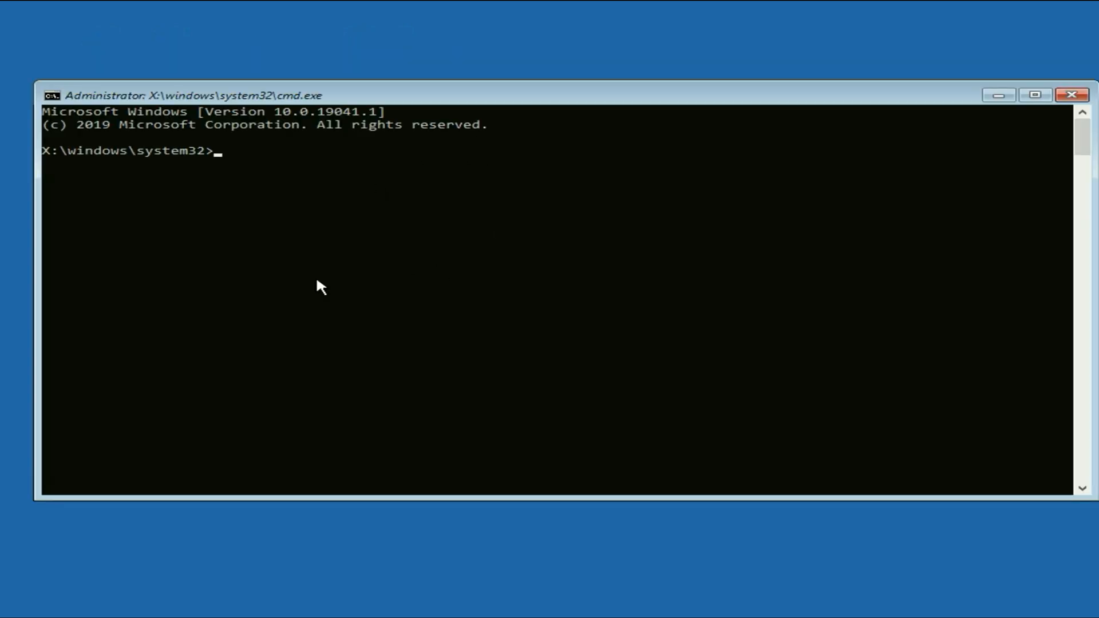
mouse_move(445, 214)
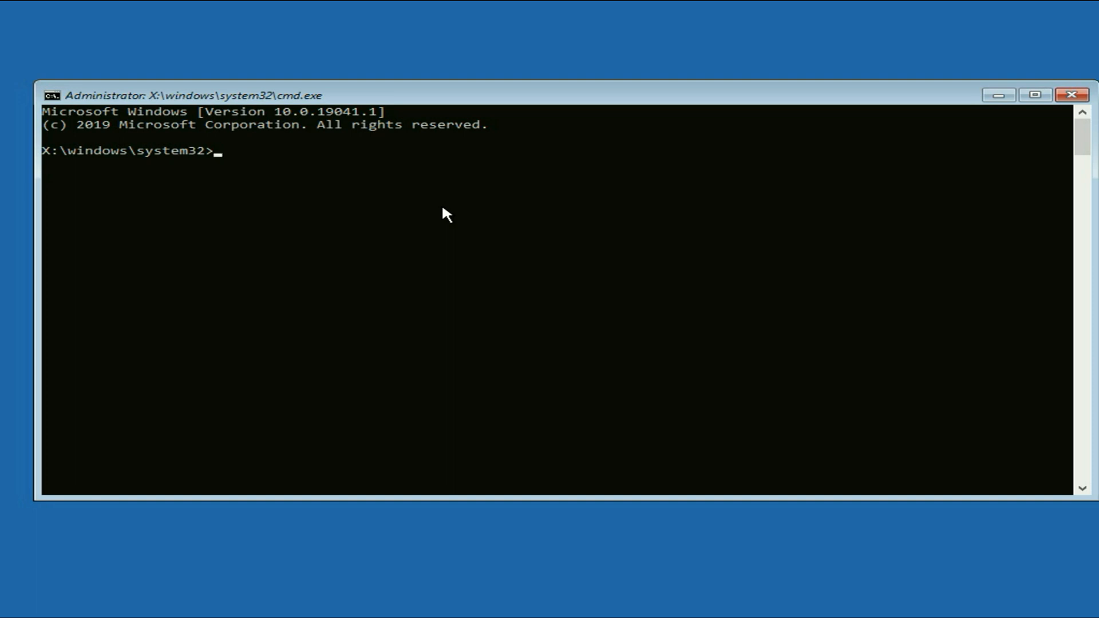
- Run bootrec /fixmbr to repair the master boot record
type("b")
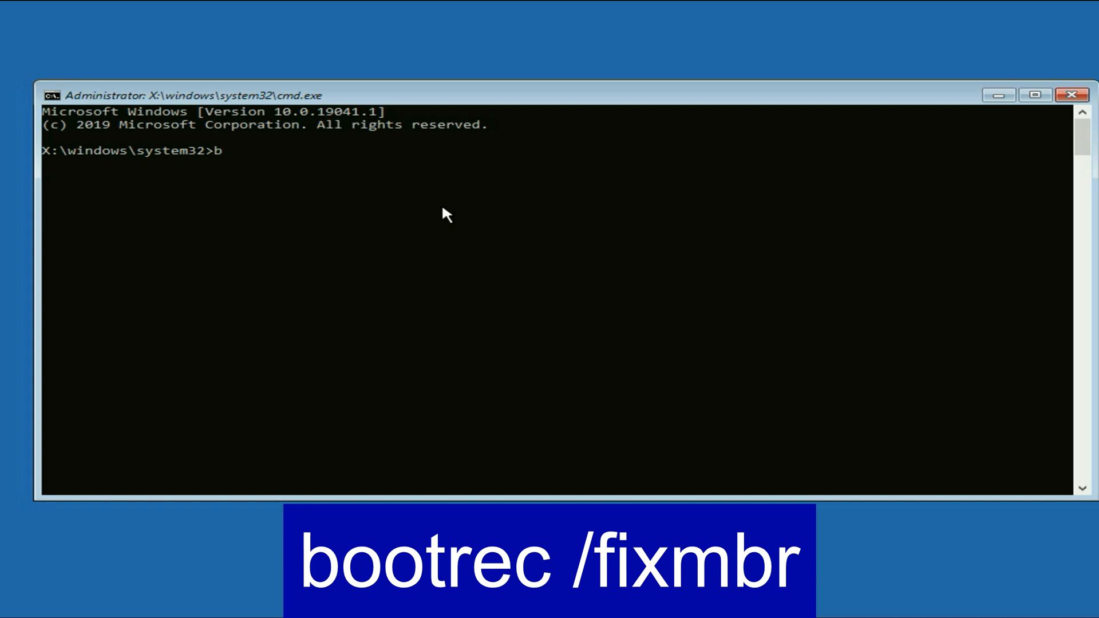
type("ootrec")
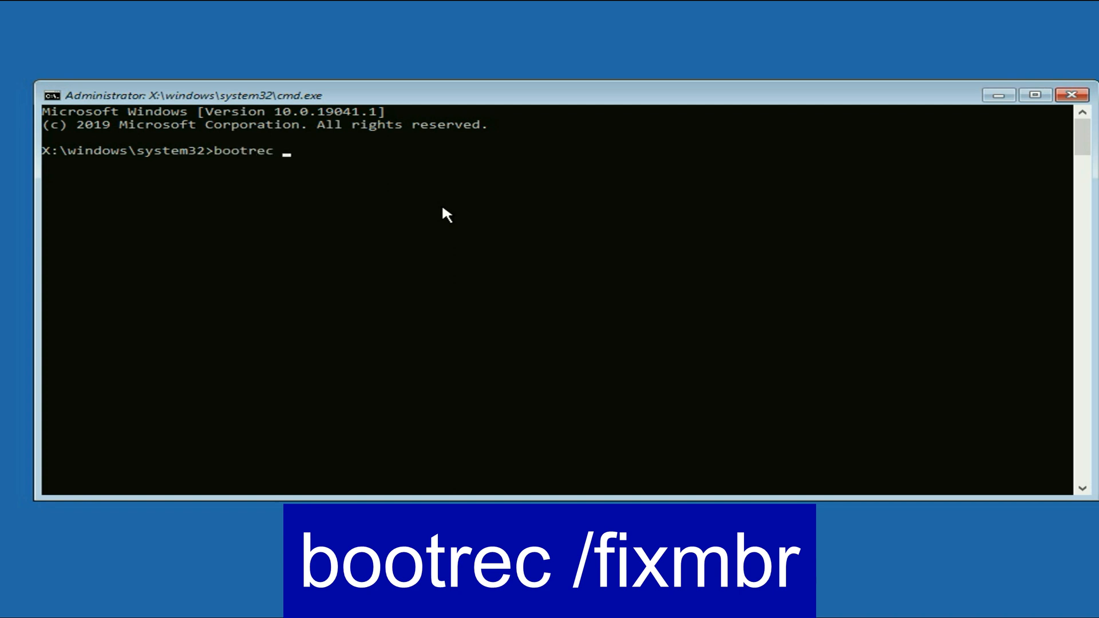
type("/fi")
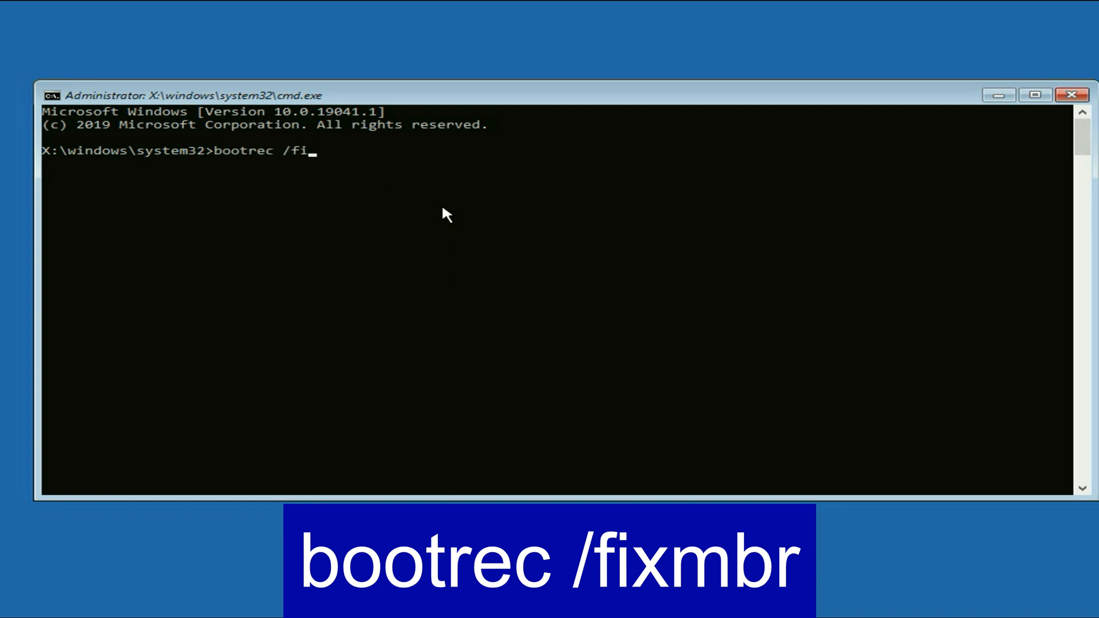
type("xmbr")
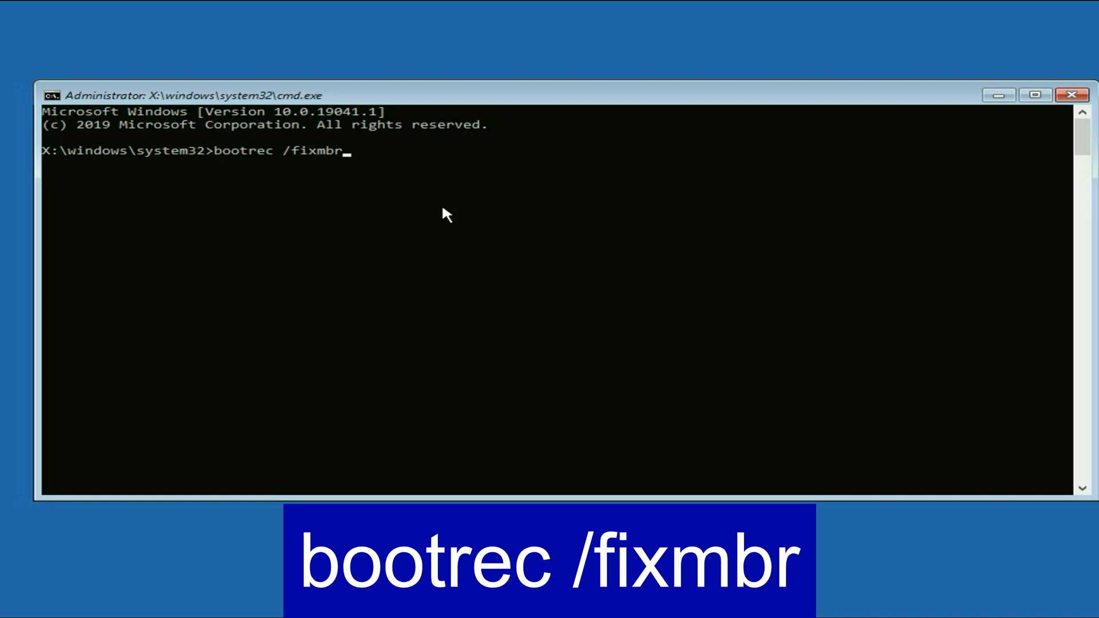
key("Enter")
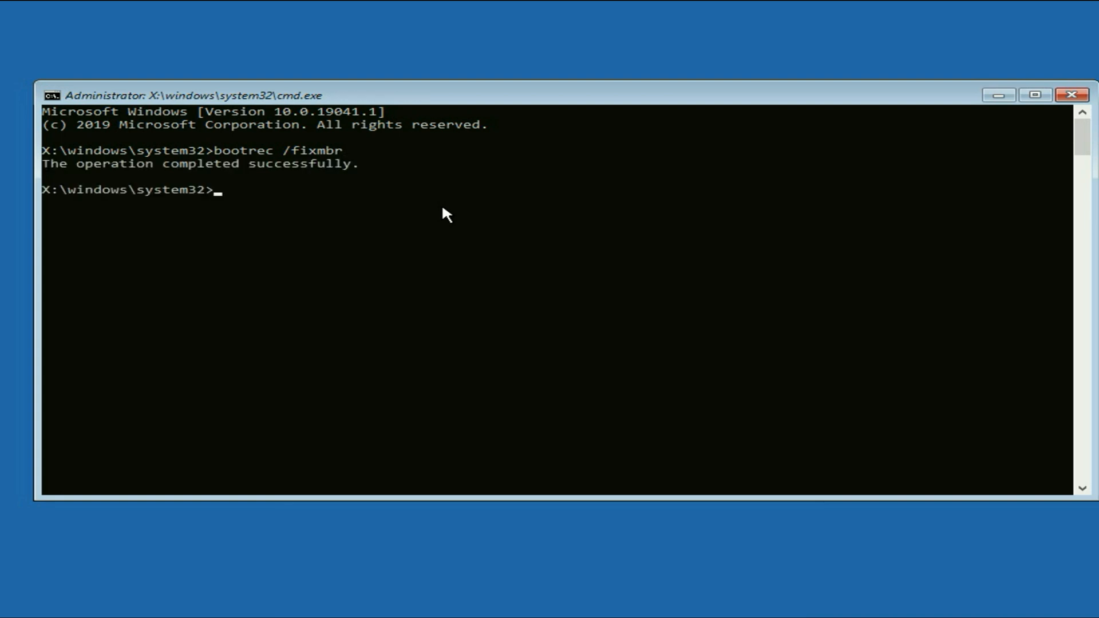
- Run bootsect /nt60 sys to write BOOTMGR-compatible boot code to system volumes
type("bootsect")
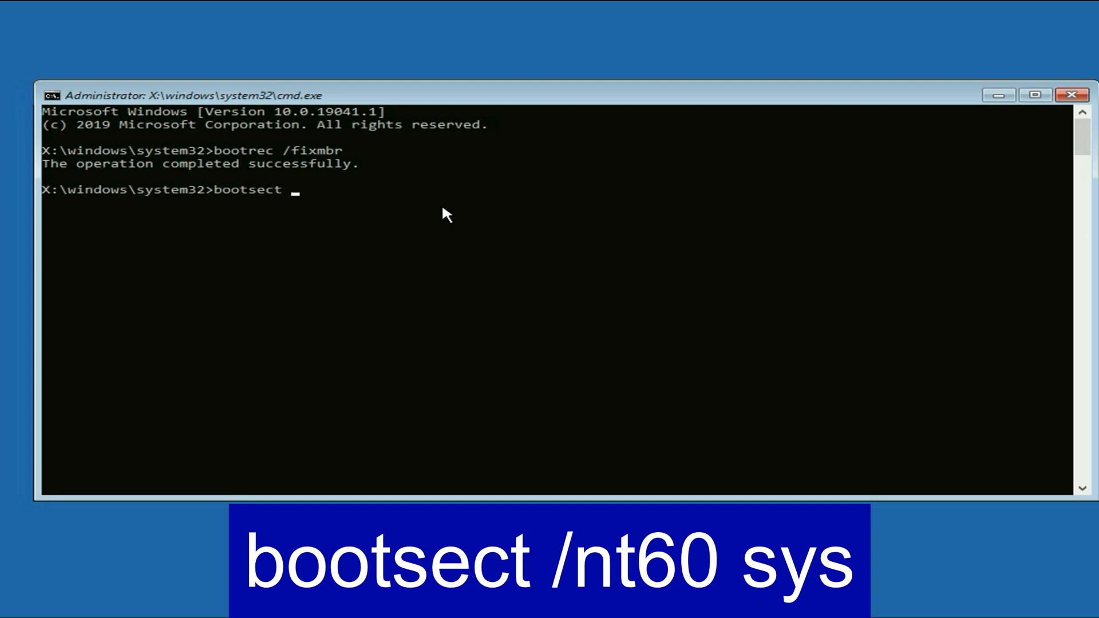
type("/n")
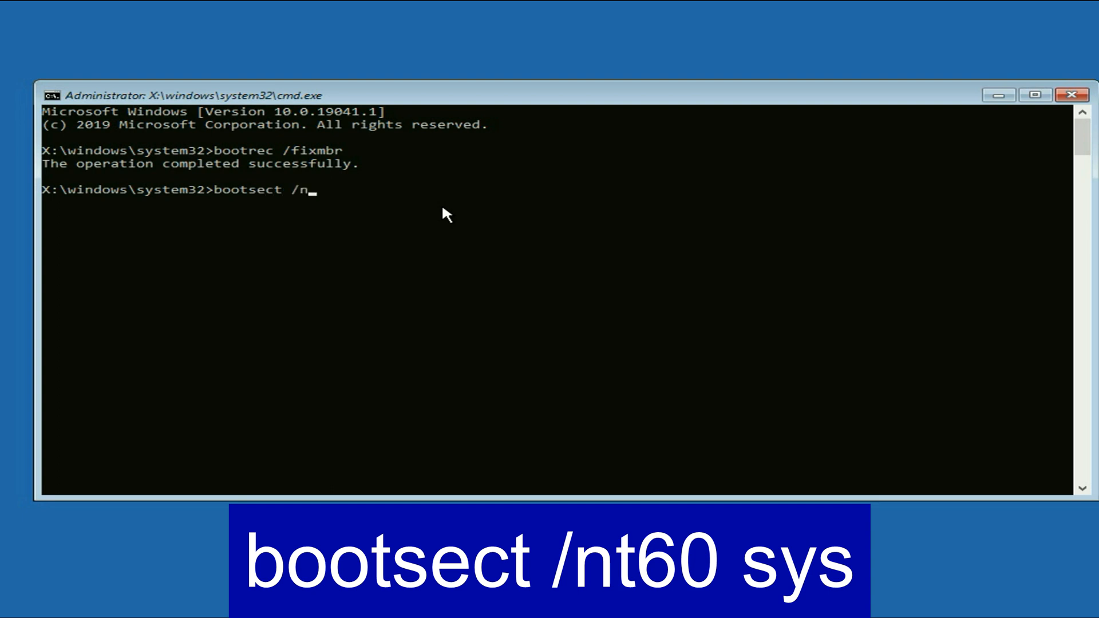
type("t60")
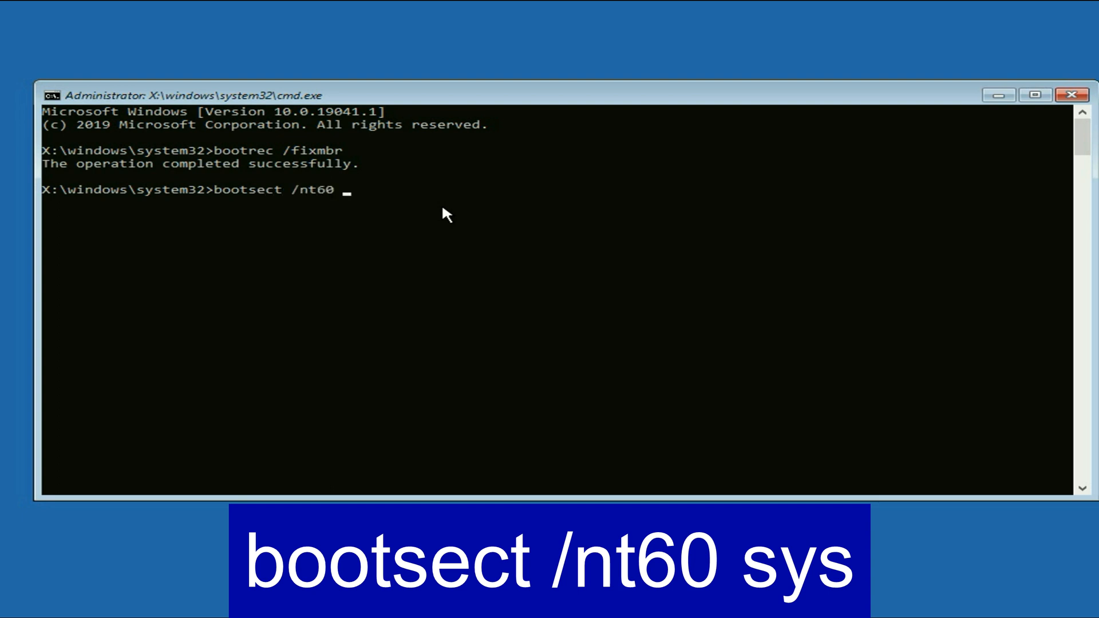
key("Enter")
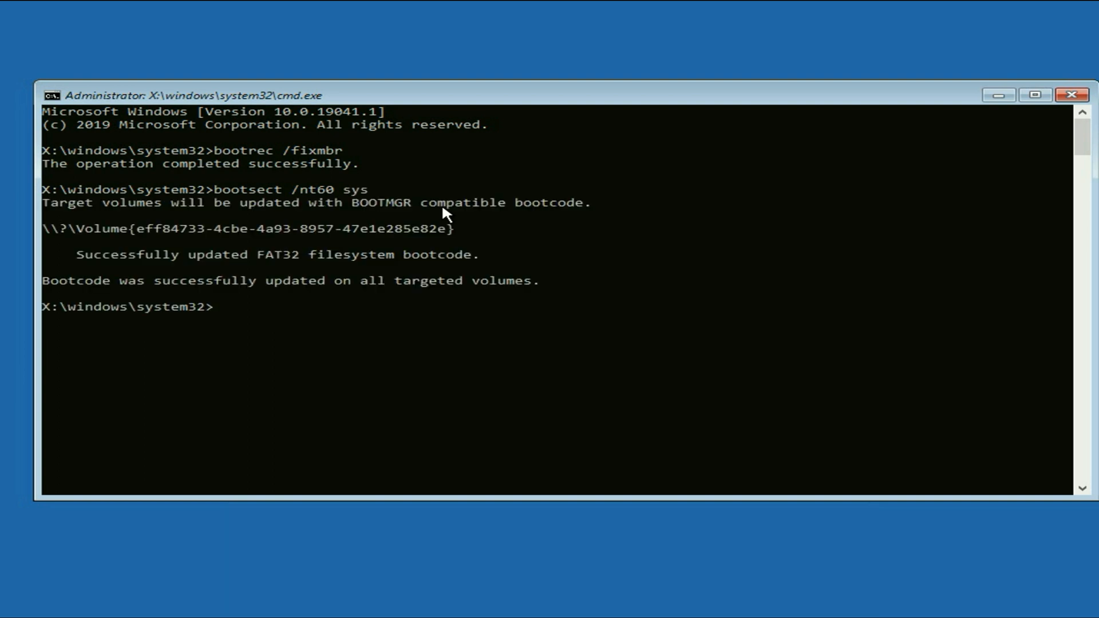
- Run bootrec /fixboot to repair the boot sector
type("bootrec")
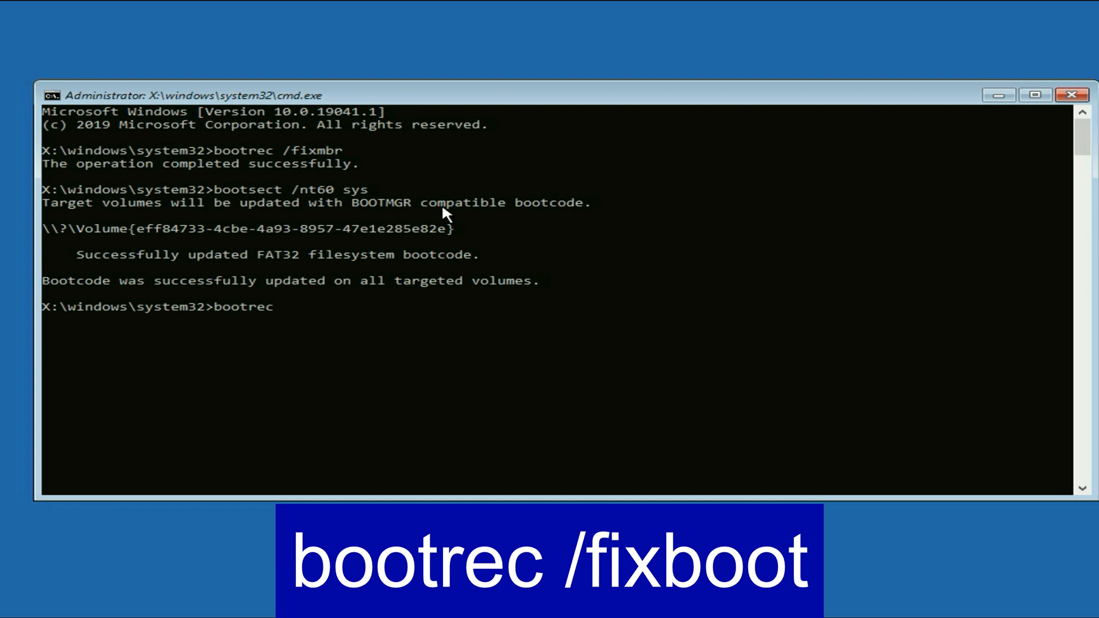
type("/f")
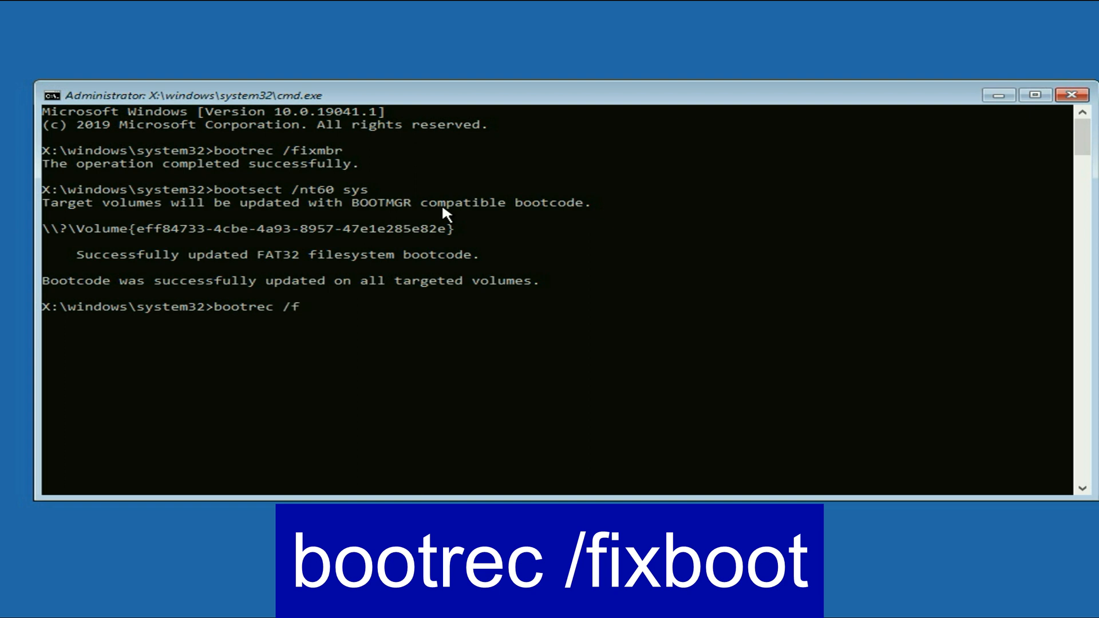
type("ixboot")
type("bootr")
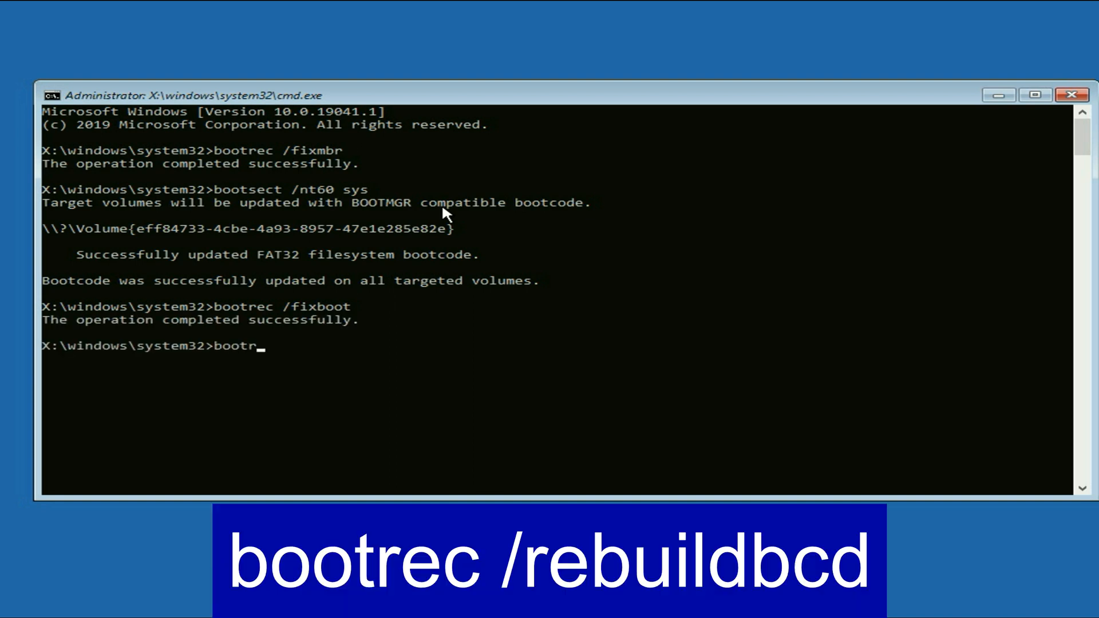
- Run bootrec /rebuildbcd to rebuild the boot configuration data
type("ec")
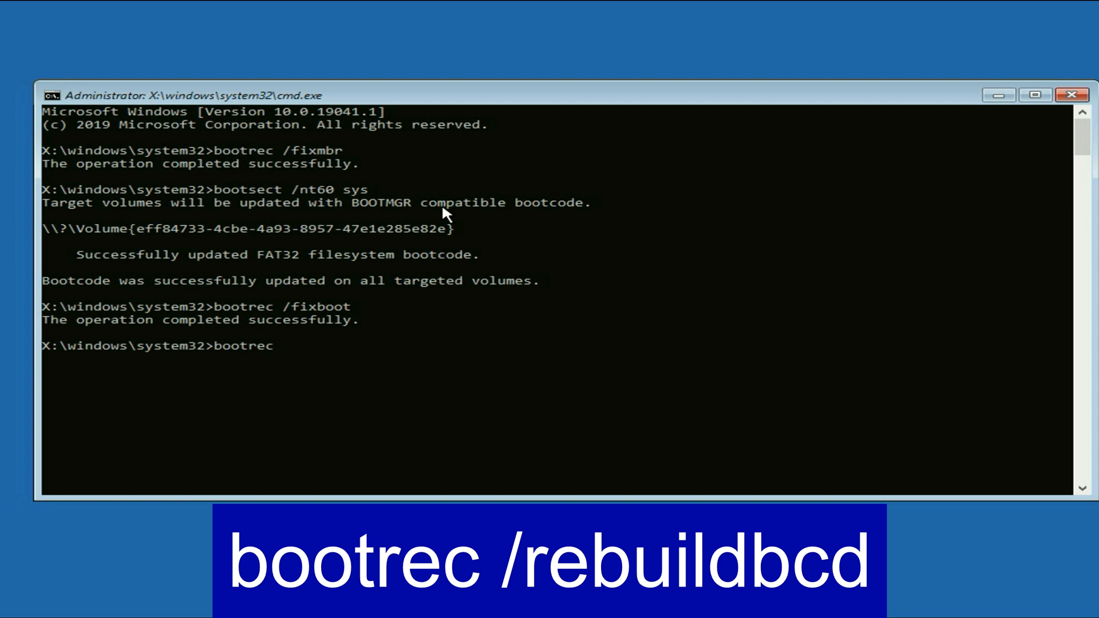
type("/rebu")
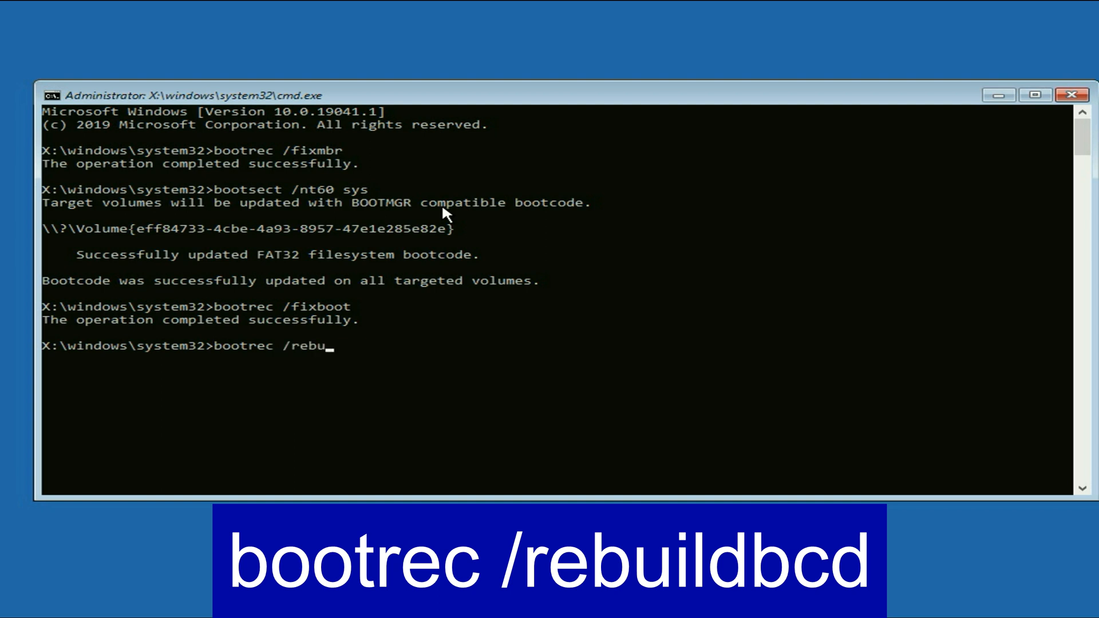
type("ildbcd")
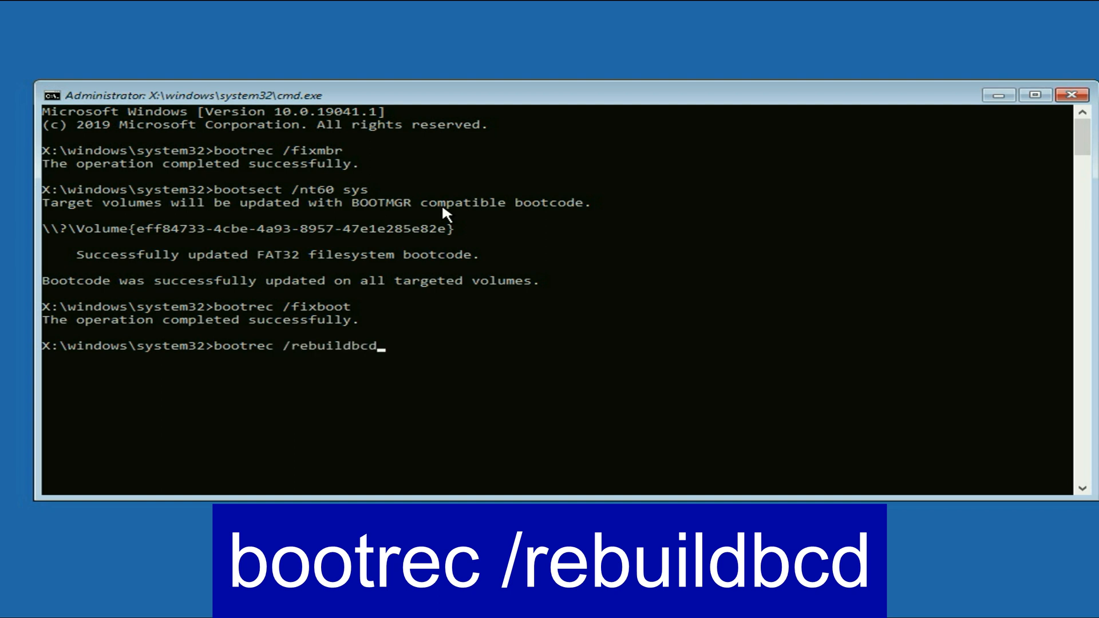
key("Enter")
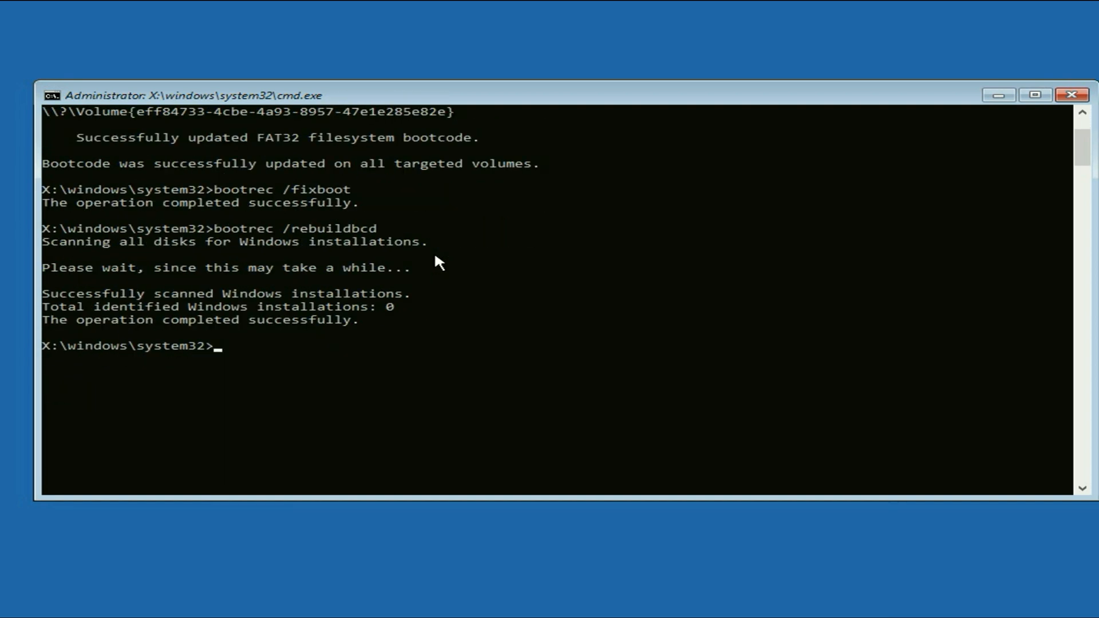
- Run sfc /scannow to start a full system file scan
type("sfc /sc")
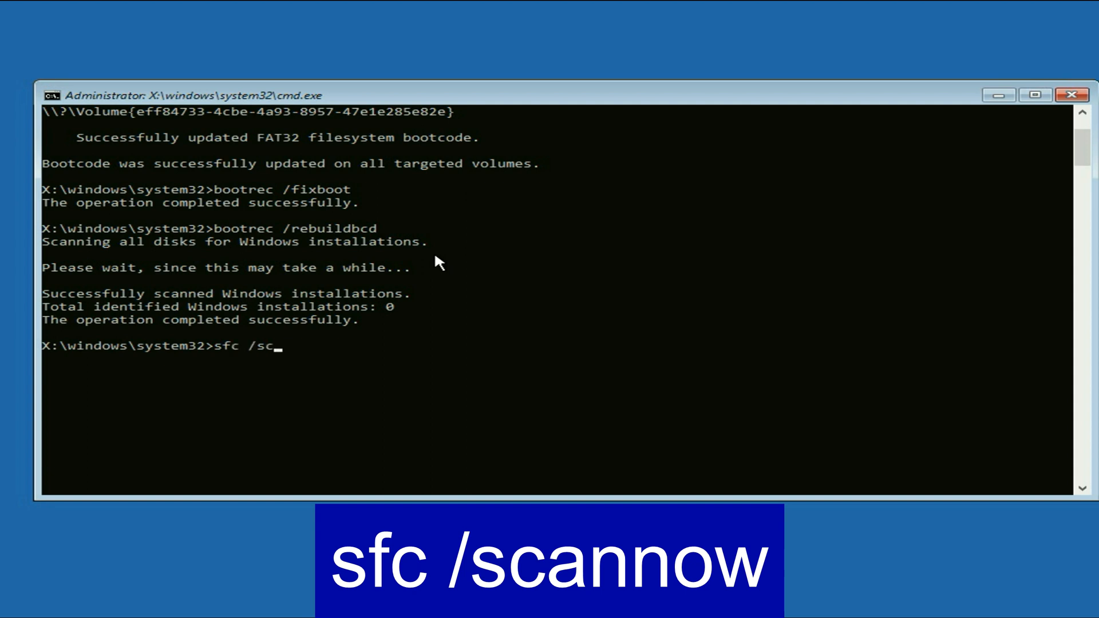
type("ann")
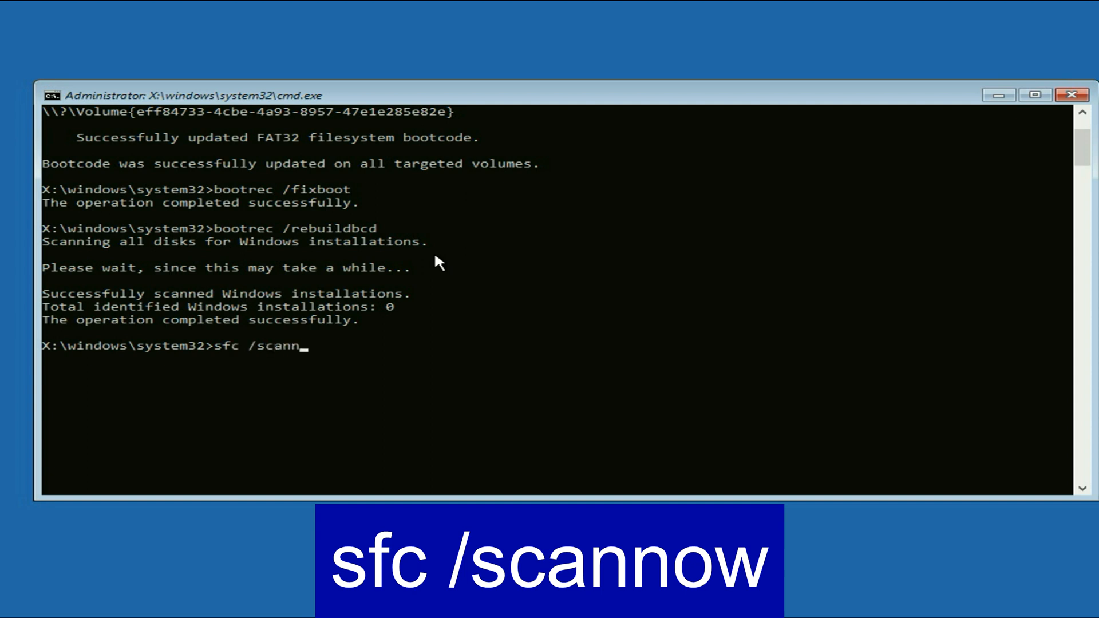
key("Enter")
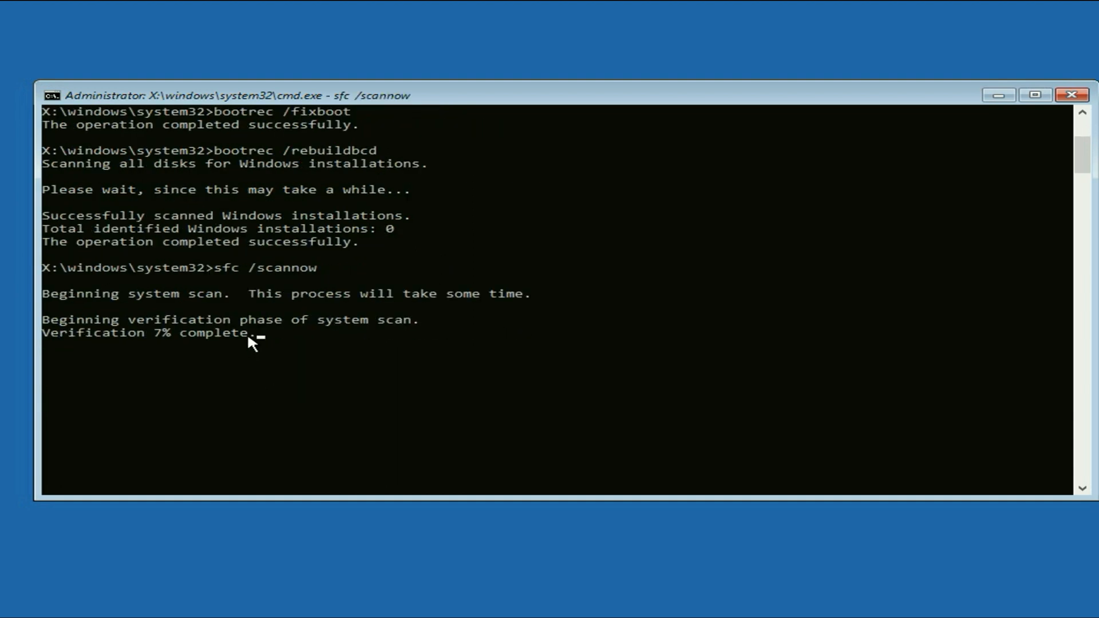
mouse_move(312, 340)
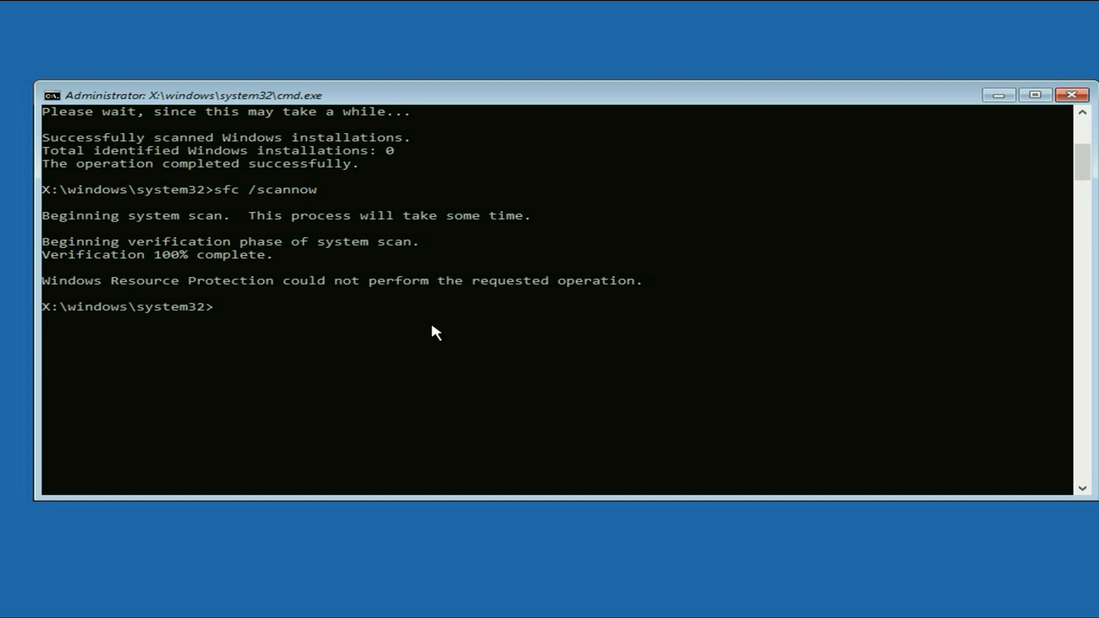
- Begin entering the chkdsk /f /r c: command at the prompt
type("chkd")
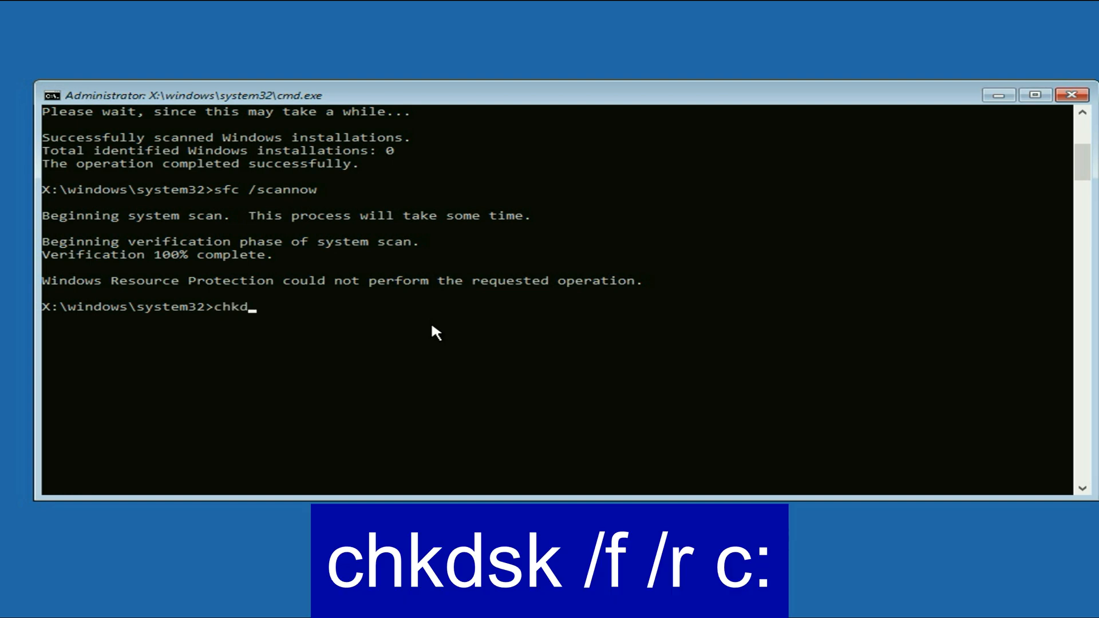
type("sk /")
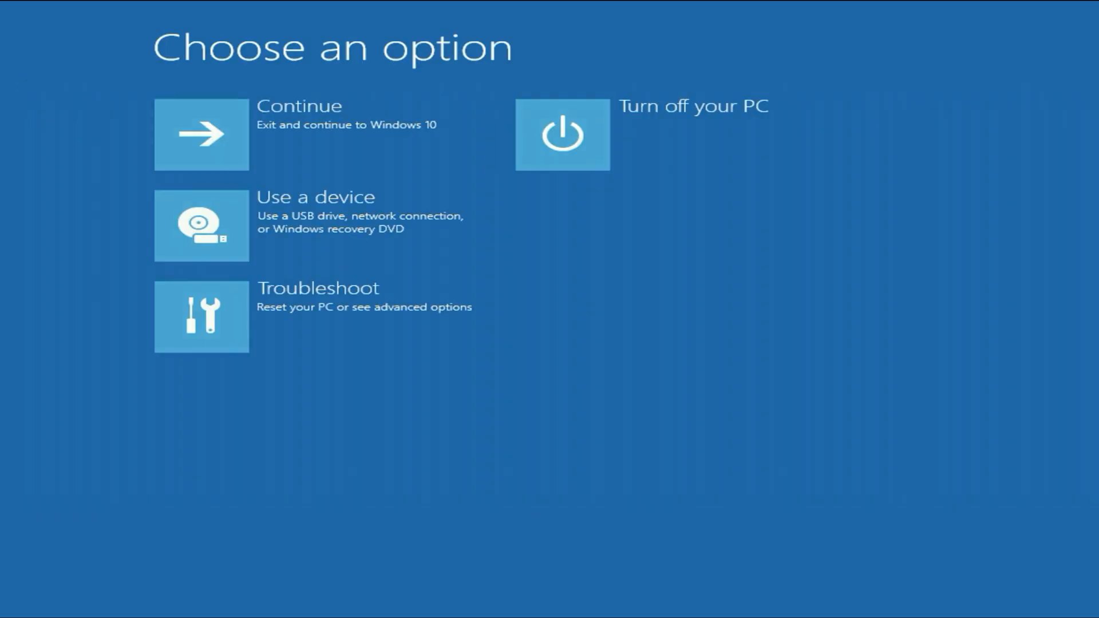
mouse_move(302, 133)
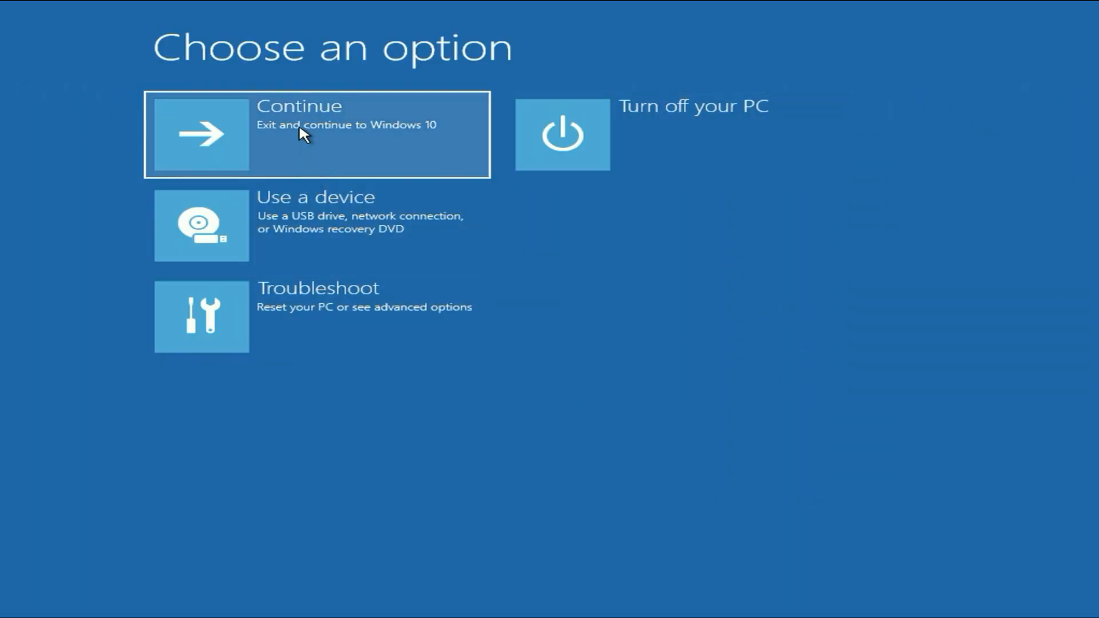